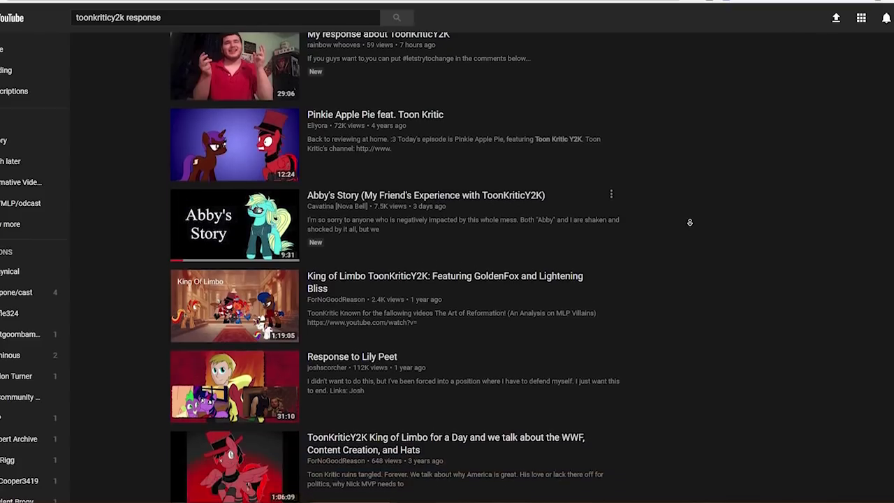
Step: Scroll down the 'toonkriticy2k response' YouTube results, then type 'pedi'
scroll("down", 3)
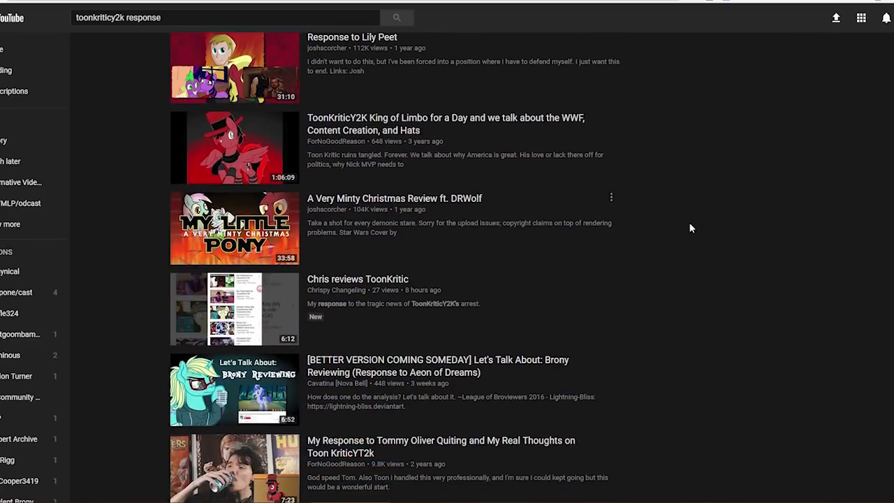
scroll("down", 3)
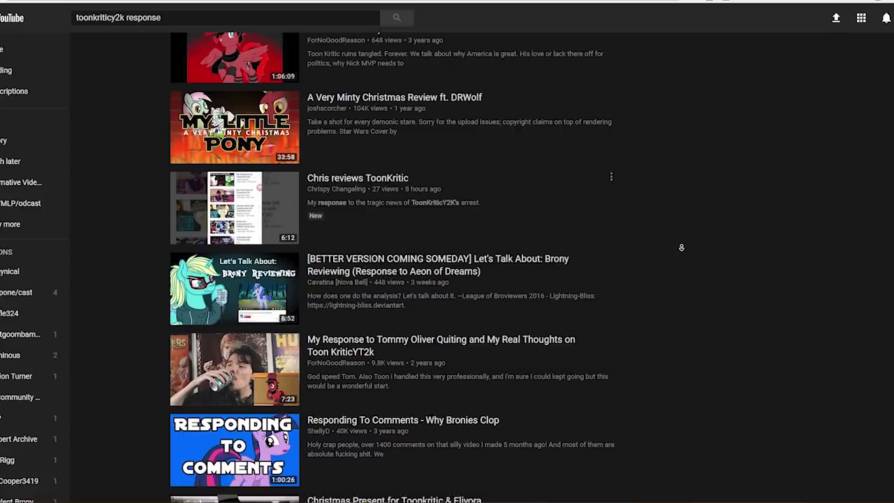
type("pedi")
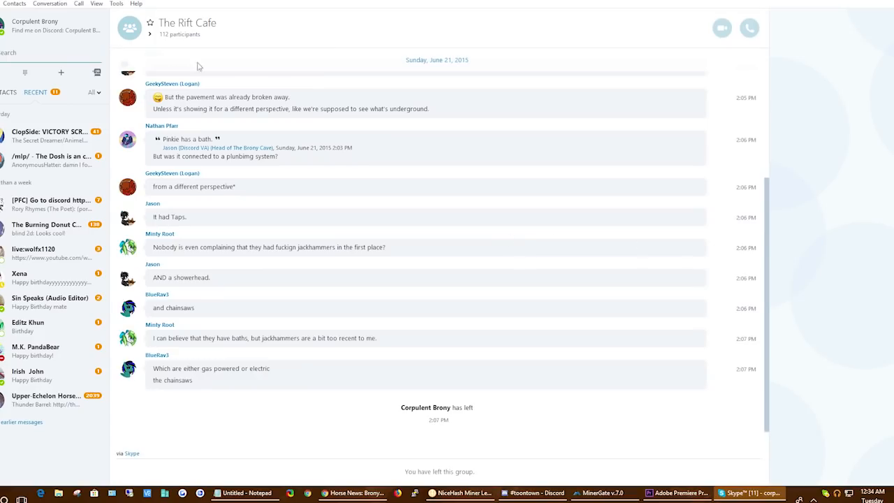
Step: Expand The Rift Cafe participant list and scroll the chat history around June 13, 2015
left_click(149, 31)
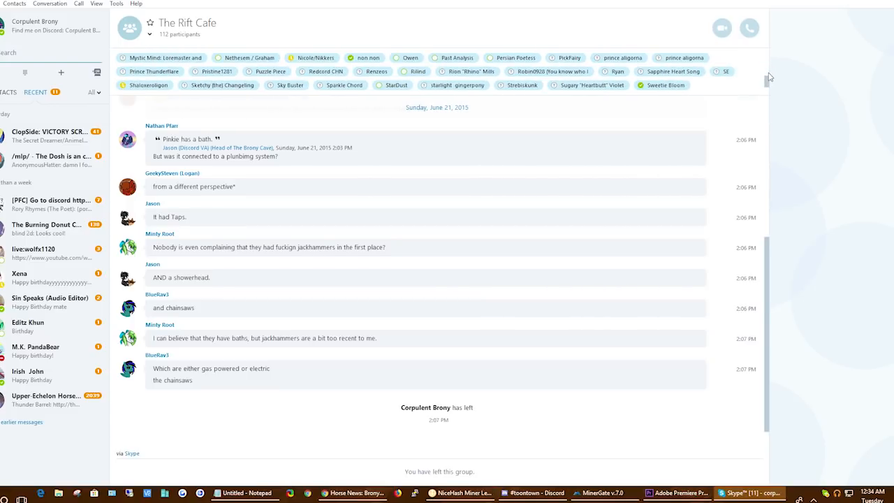
scroll("down", 3)
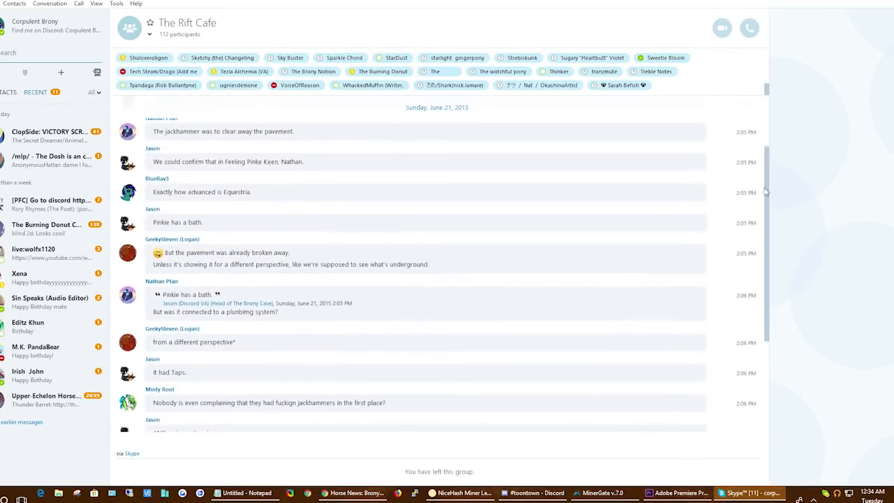
scroll("down", 3)
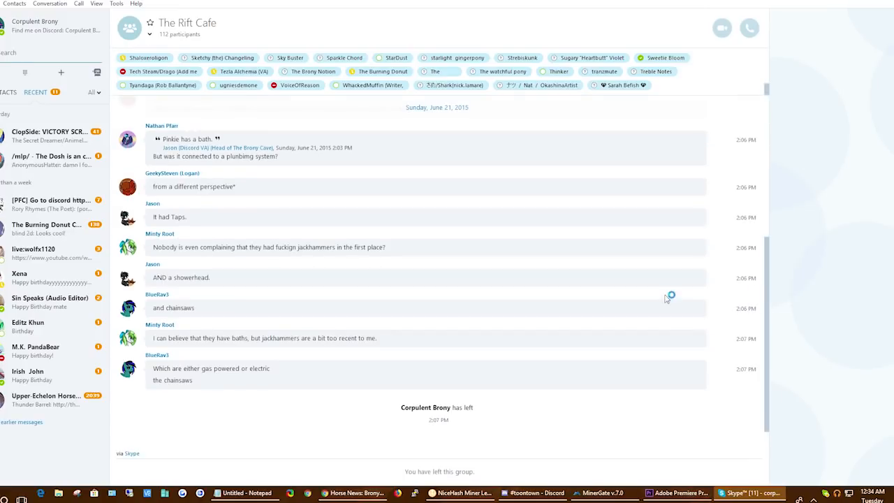
mouse_move(756, 280)
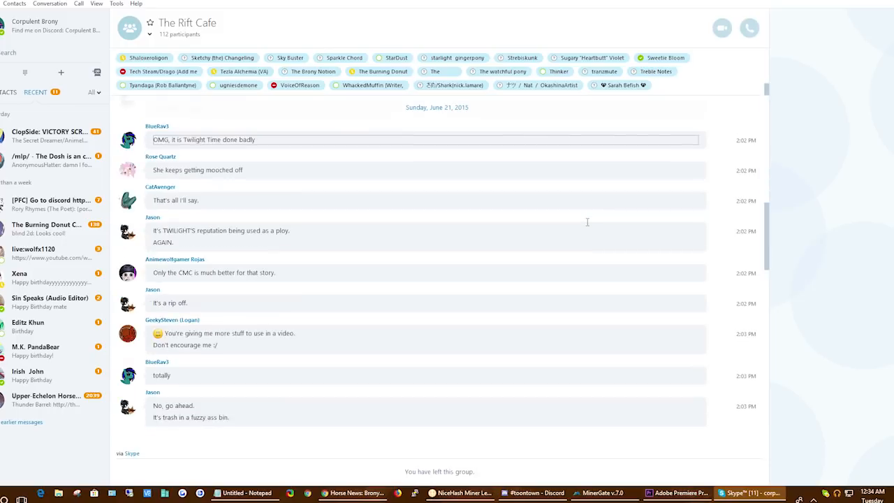
scroll("up", 3)
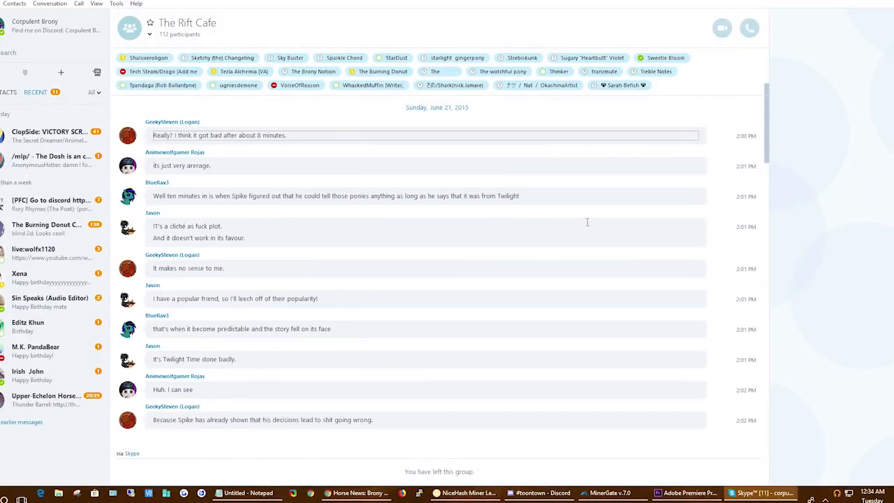
scroll("up", 3)
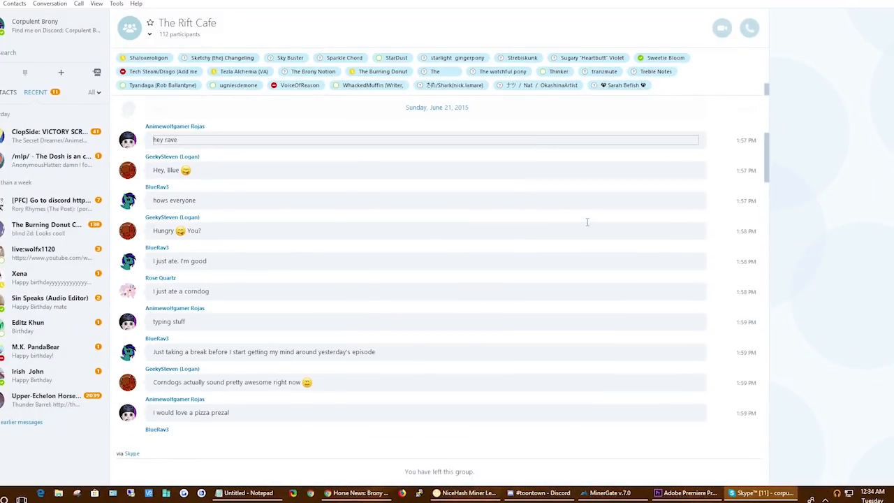
scroll("down", 3)
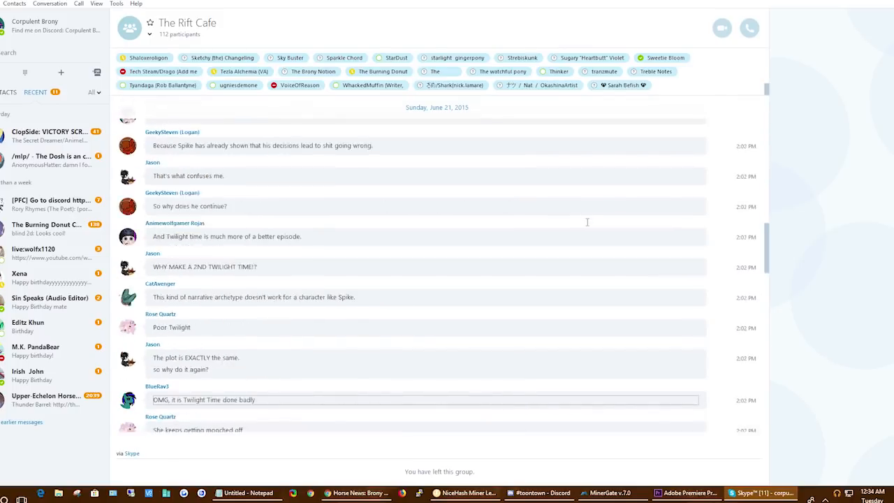
scroll("down", 3)
type("drop it")
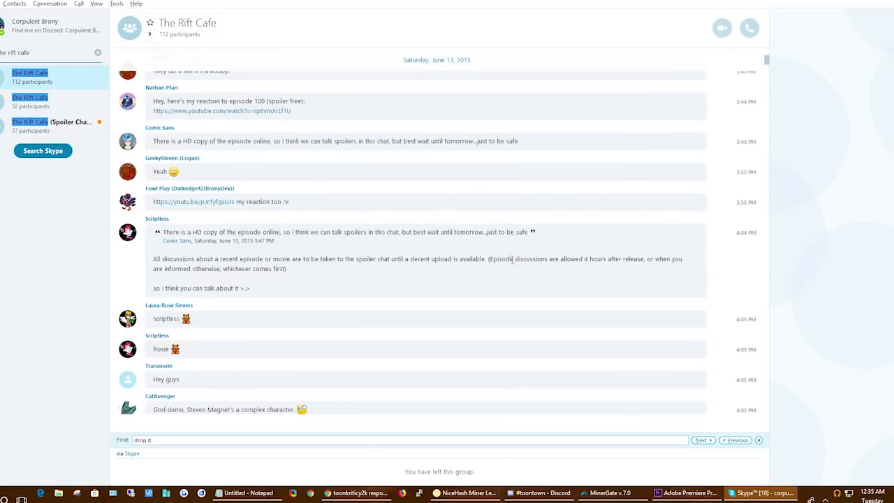
Step: Step back through 'drop it' matches to the June 10 DROP IT message
left_click(703, 440)
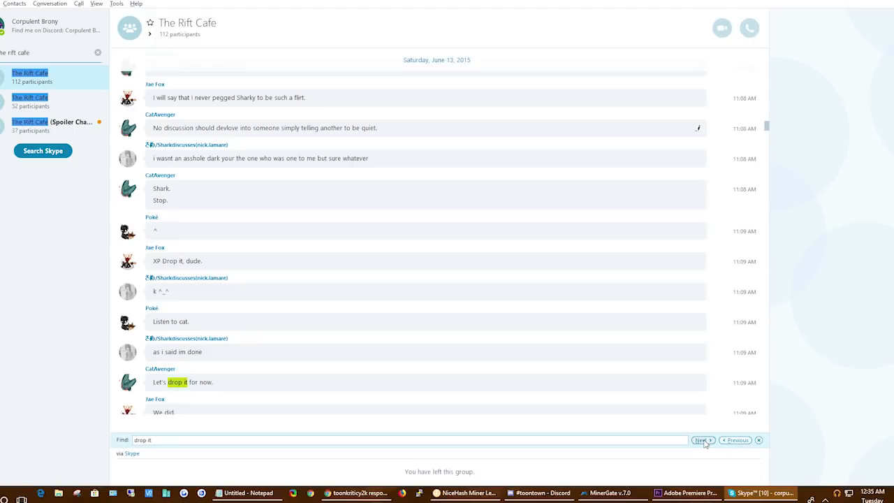
left_click(702, 440)
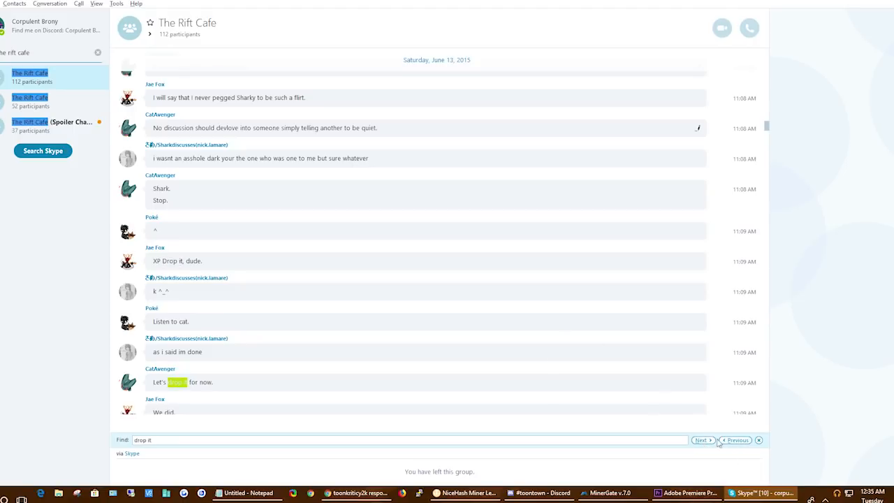
left_click(735, 440)
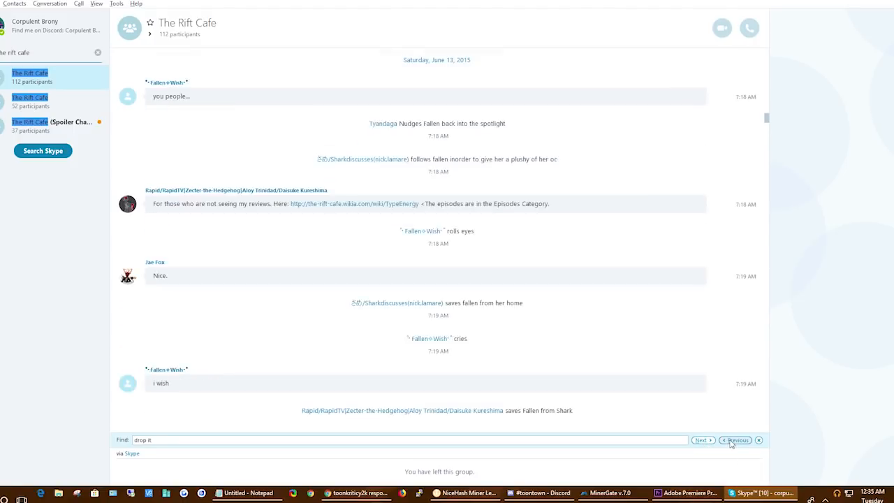
left_click(735, 440)
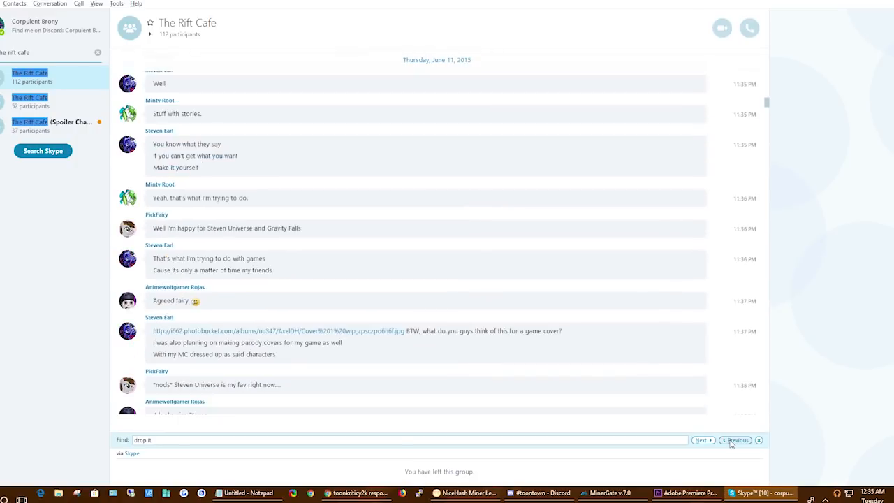
left_click(736, 440)
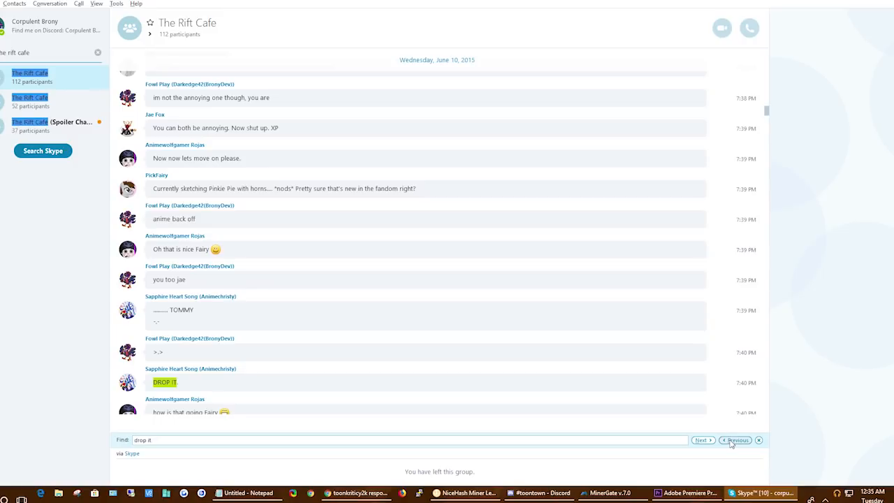
Step: Continue to older 'drop it' matches, reaching the June 2 message
left_click(734, 440)
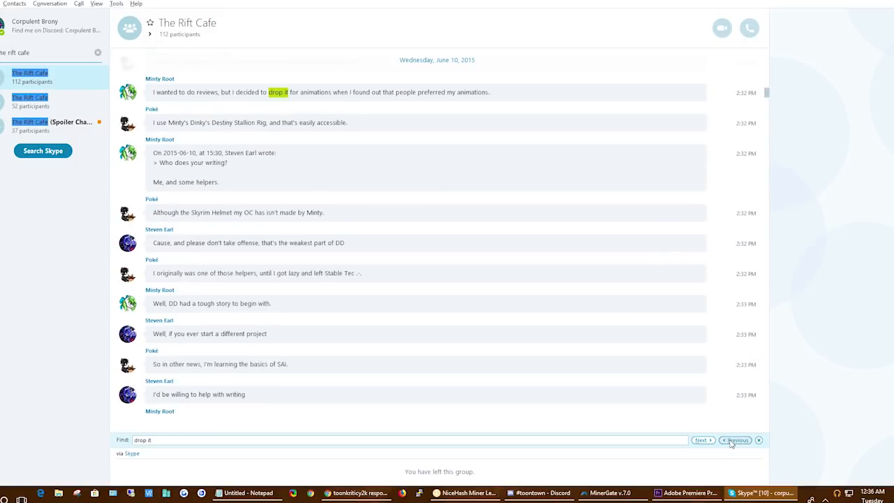
left_click(734, 440)
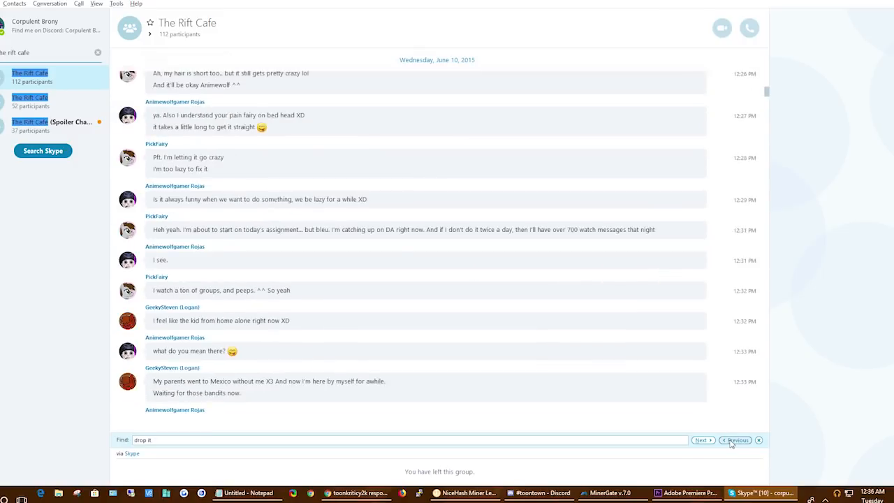
left_click(735, 440)
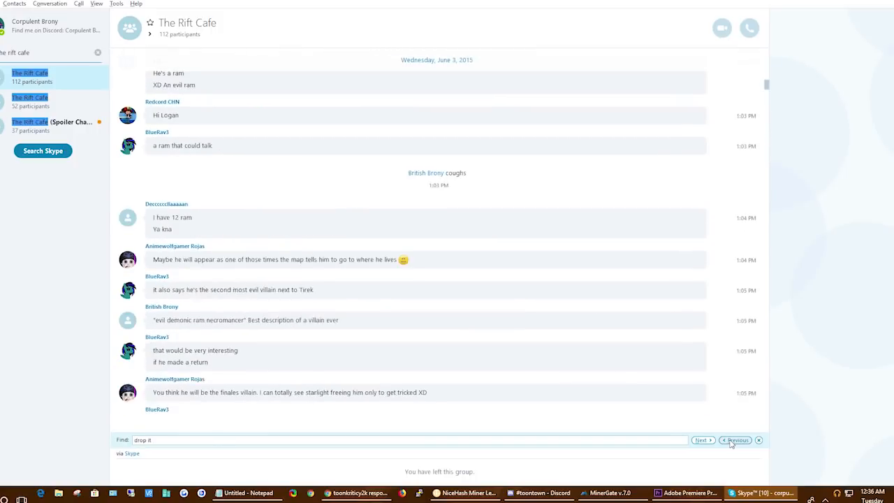
left_click(735, 440)
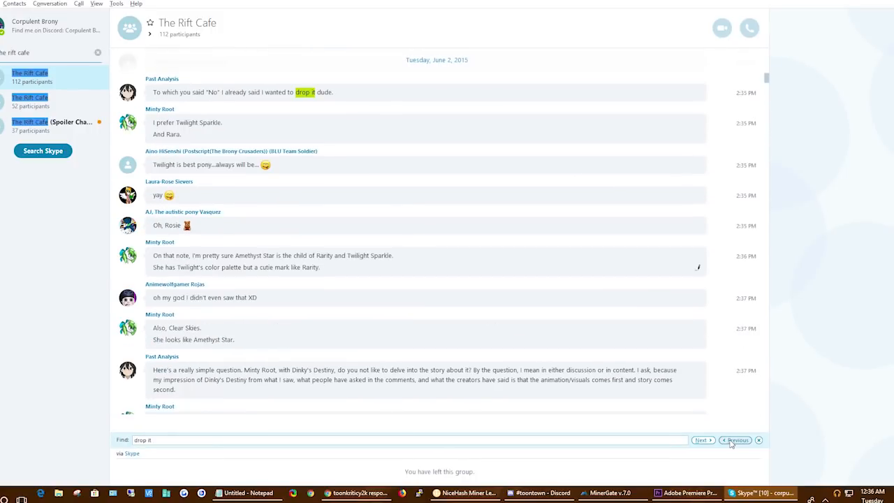
left_click(34, 77)
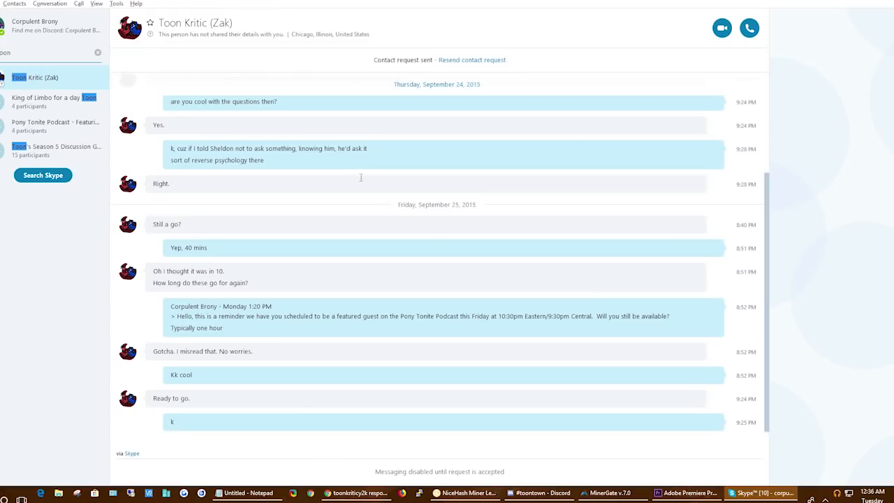
Step: Drag the Toon Kritic chat back to October 2014 and read the Patreon donation exchange
left_click_drag(167, 101, 480, 204)
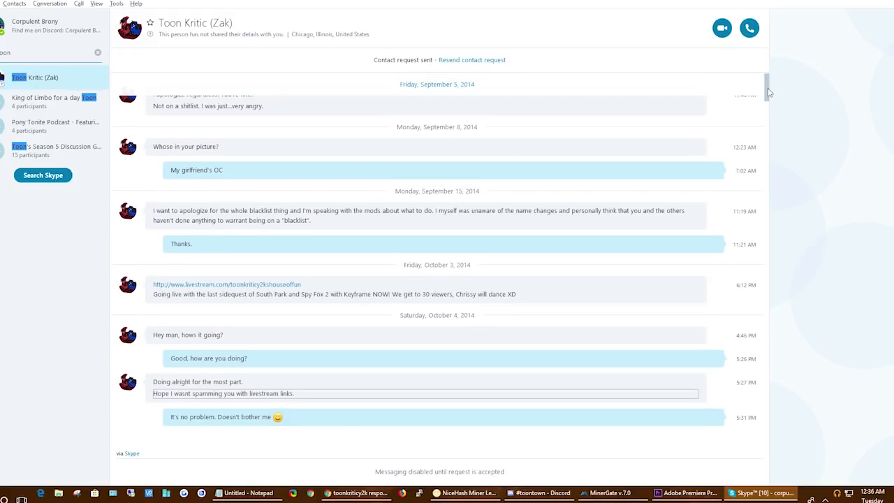
scroll("down", 3)
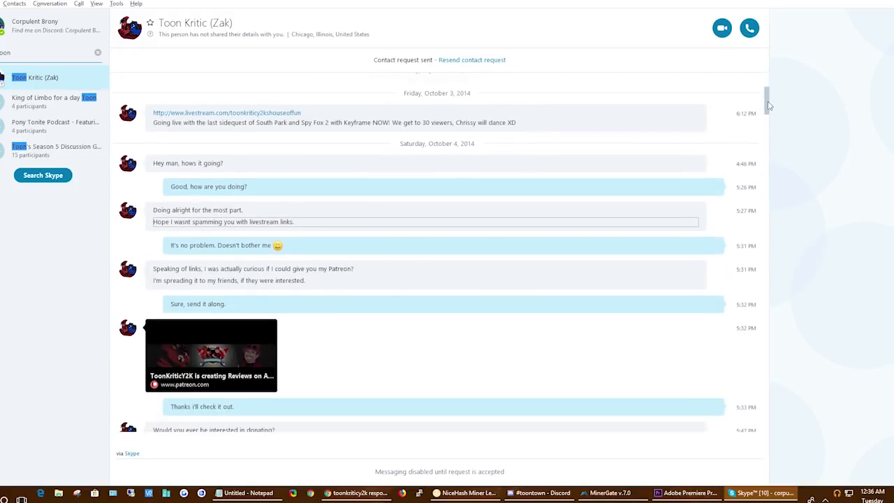
scroll("down", 3)
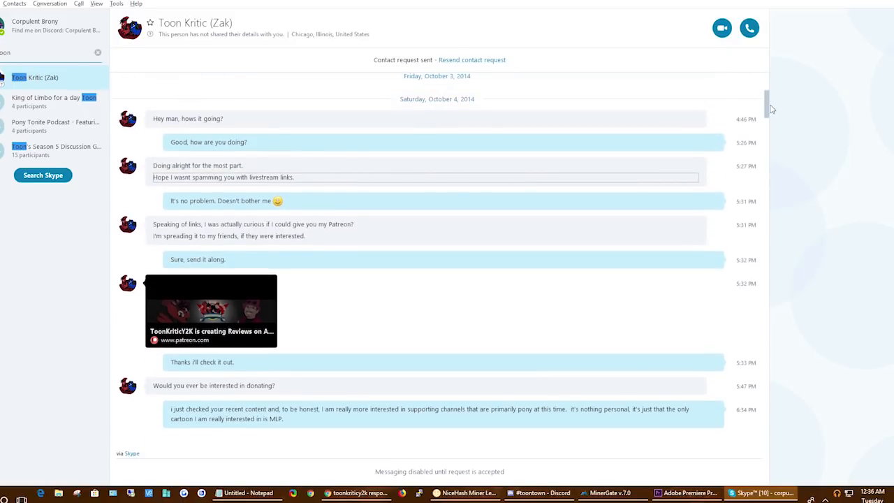
scroll("down", 3)
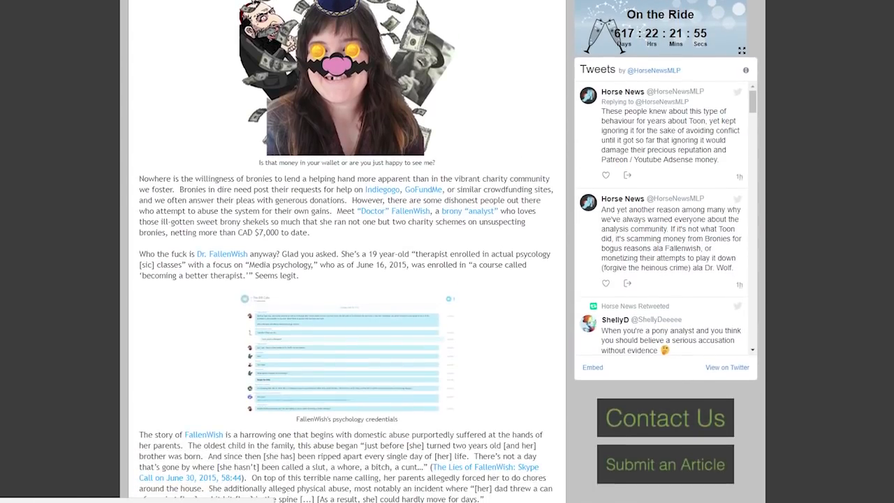
Step: Scroll the FallenWish article past the Pepsi can drawing to the x-ray images
scroll("down", 3)
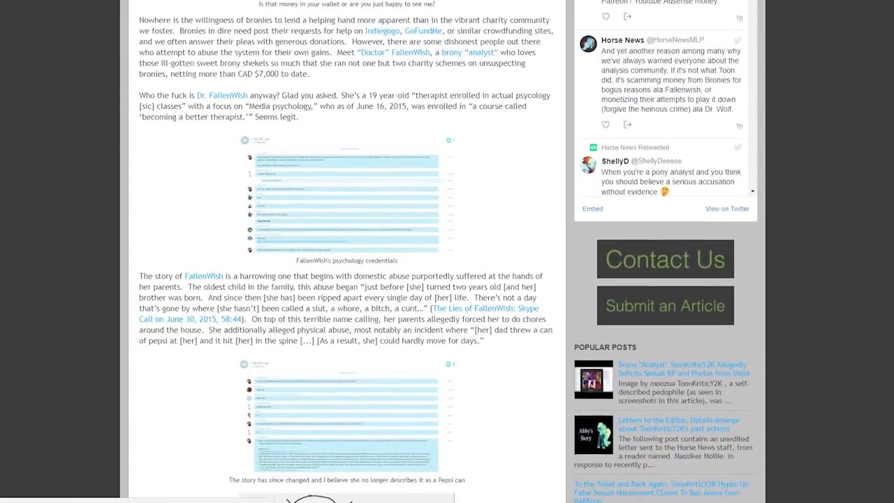
scroll("down", 3)
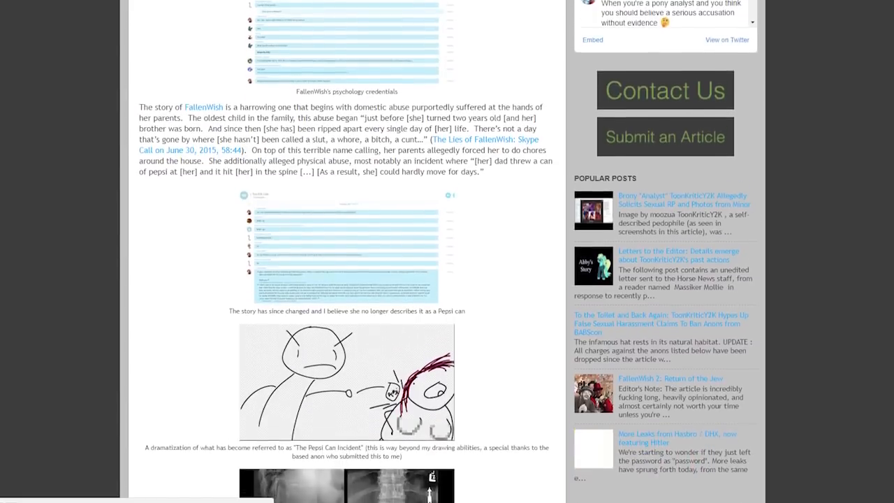
scroll("down", 3)
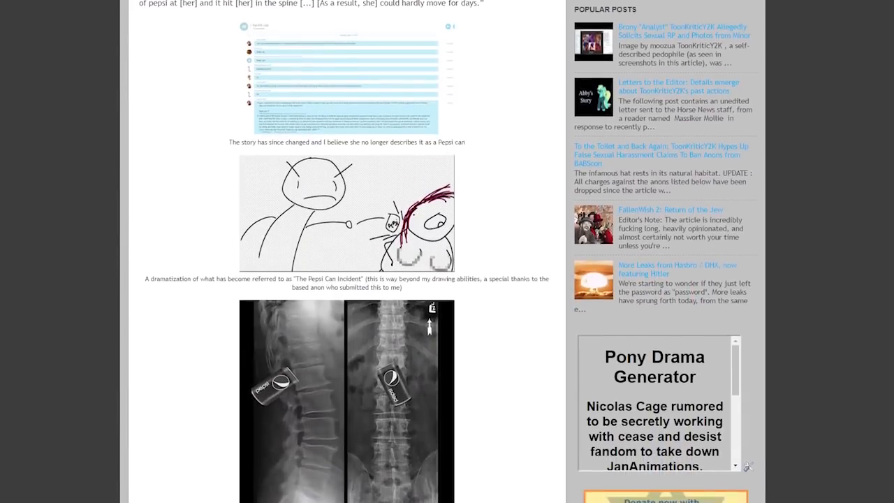
scroll("down", 3)
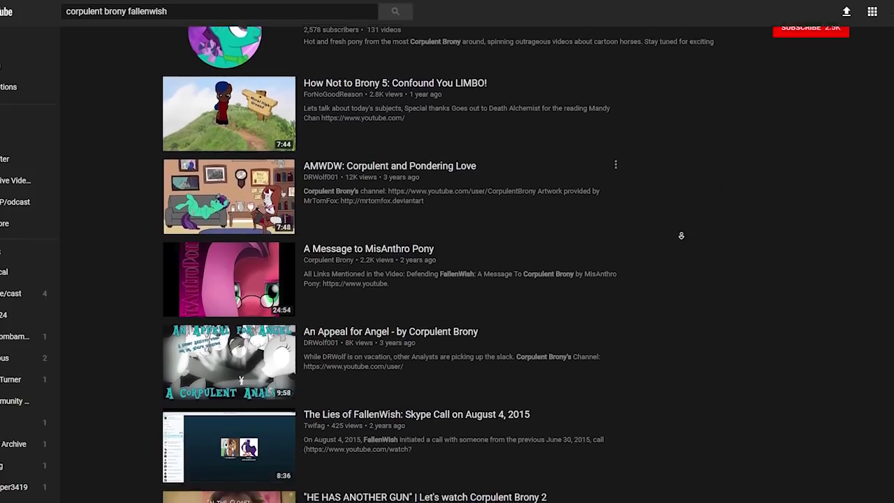
Step: Scroll the 'corpulent brony fallenwish' results past The Lies of FallenWish Skype call video
scroll("down", 3)
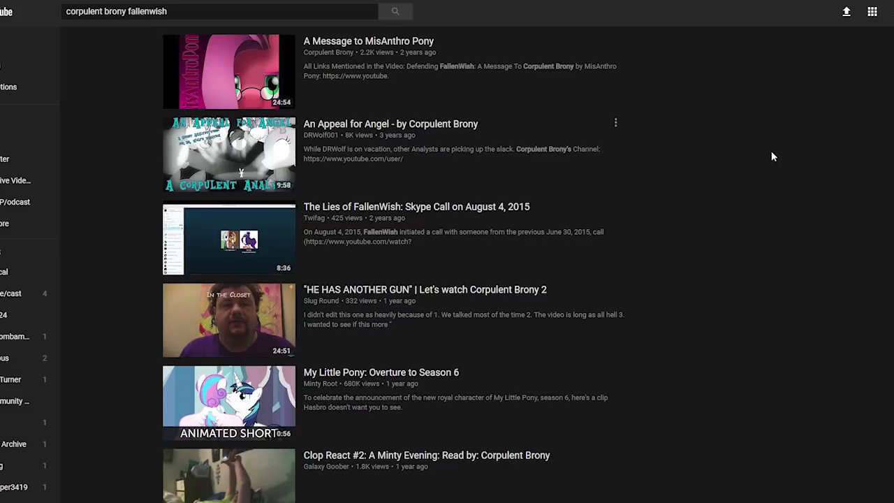
scroll("down", 3)
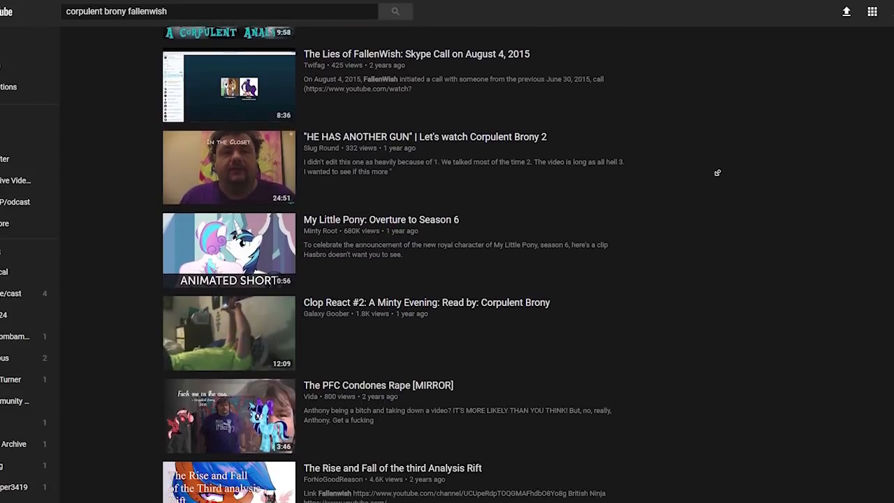
scroll("down", 3)
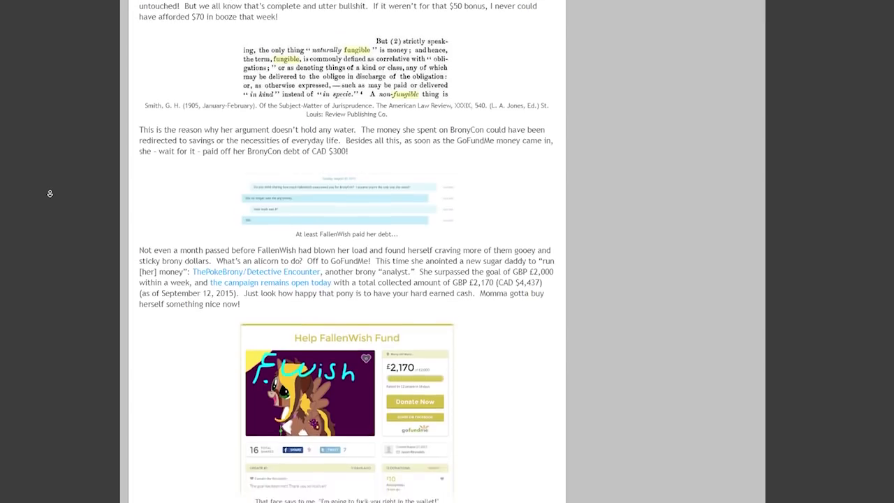
Step: Scroll through the GoFundMe images, the boyfriend's Skype excerpt and the chat screenshots
scroll("down", 3)
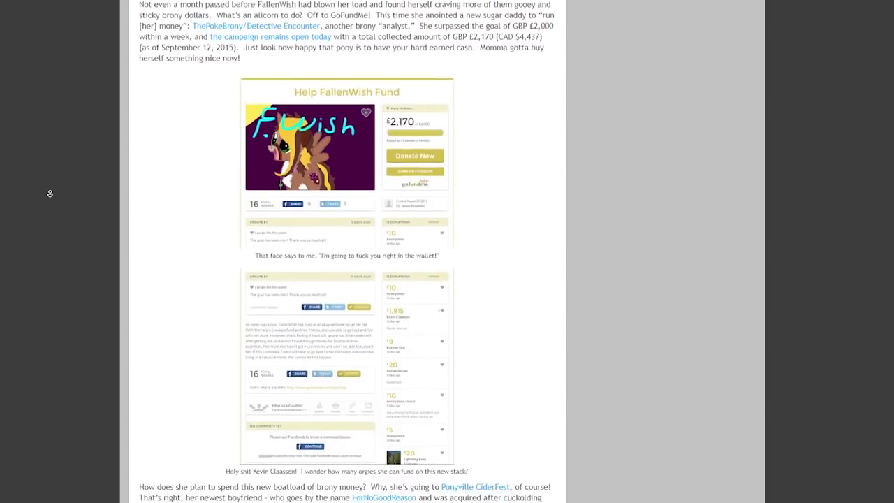
scroll("down", 3)
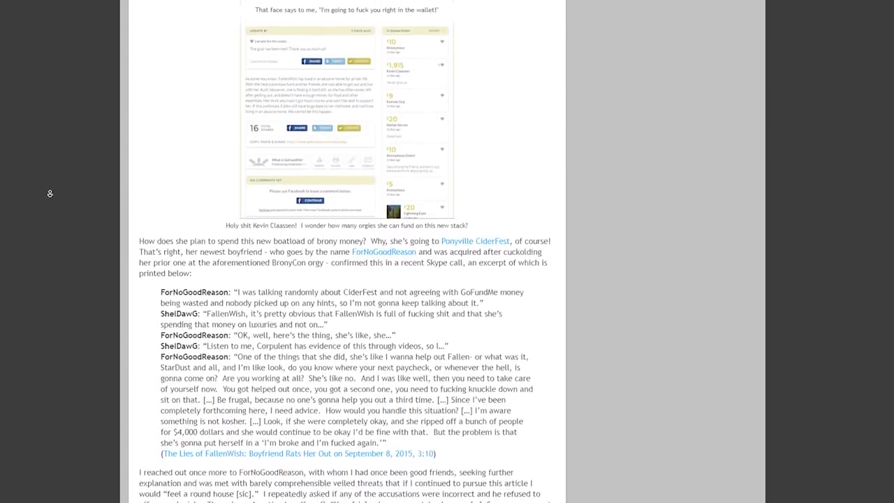
scroll("down", 3)
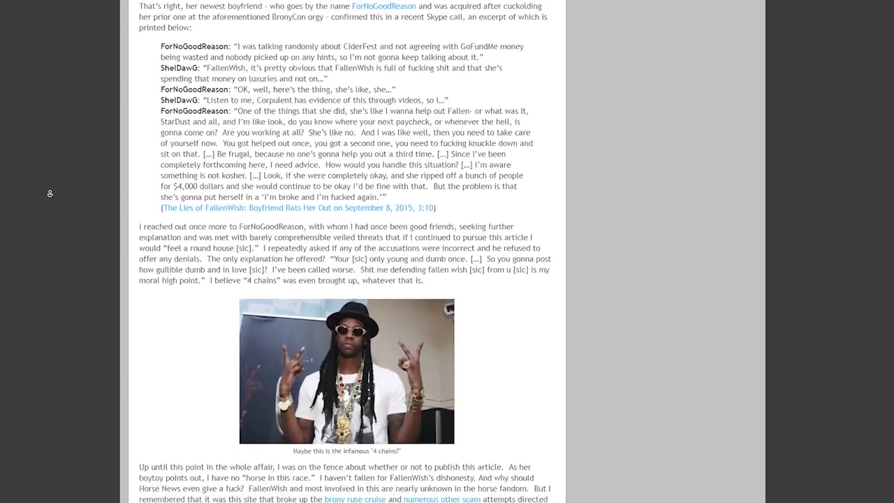
scroll("down", 3)
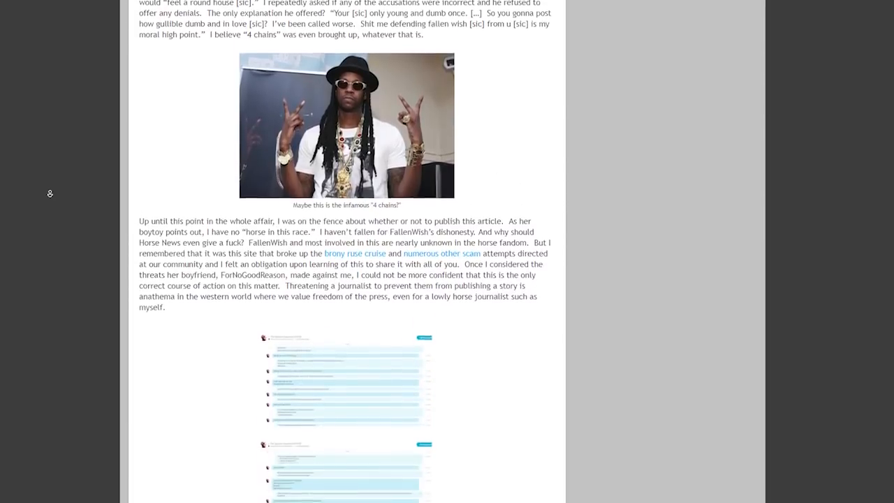
scroll("down", 3)
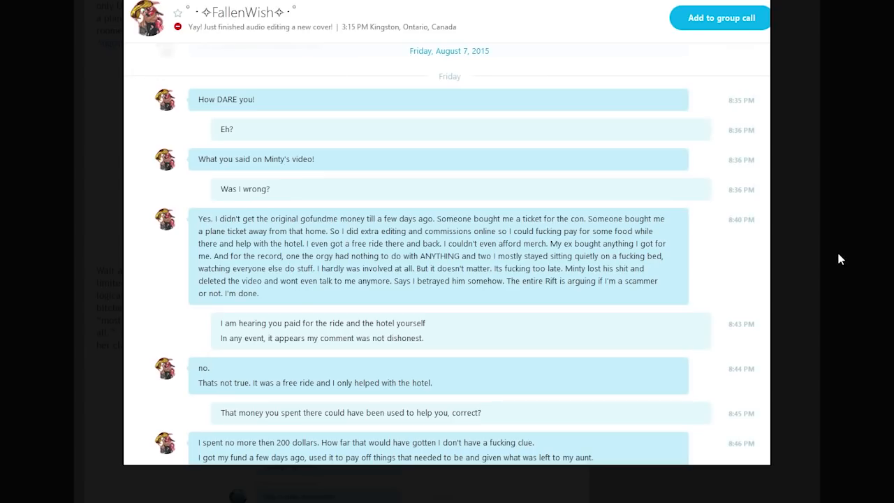
mouse_move(870, 269)
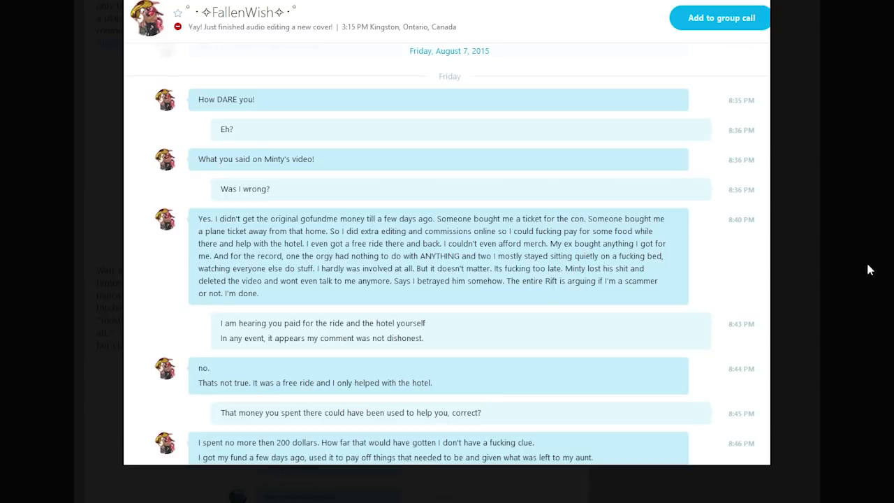
mouse_move(888, 250)
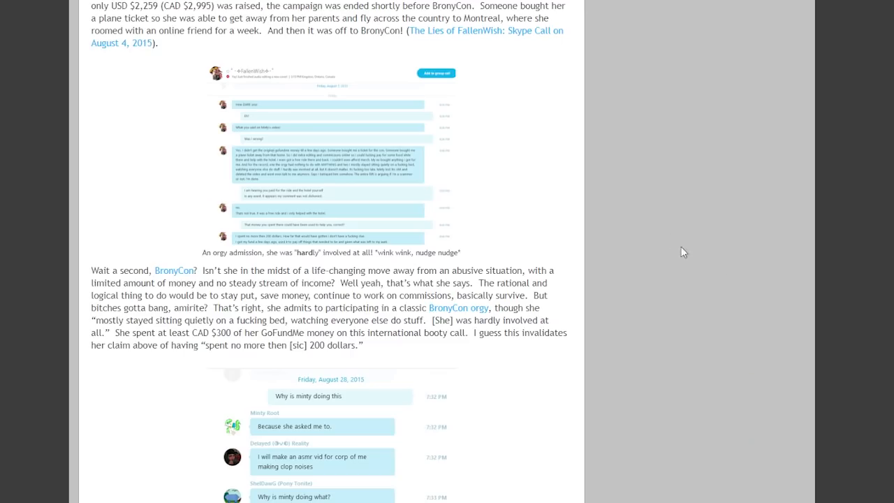
scroll("down", 3)
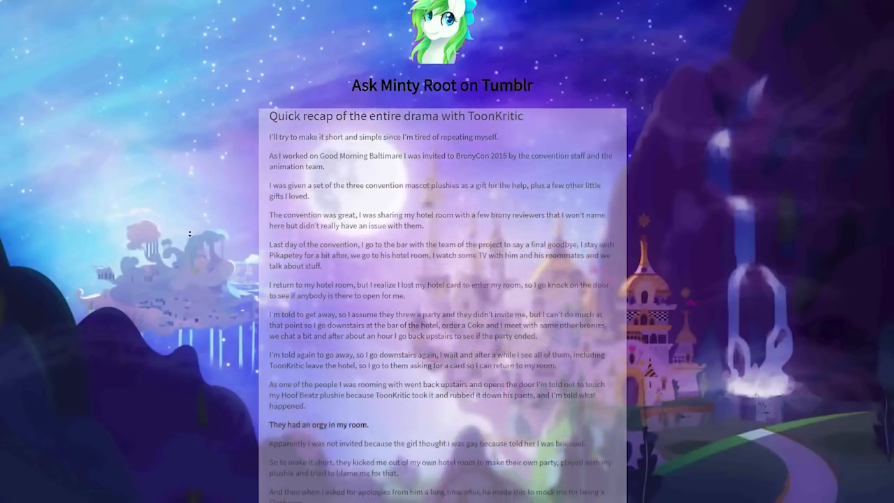
Step: Scroll Minty Root's ToonKritic drama recap down to the #MintyFresh video embed
scroll("down", 3)
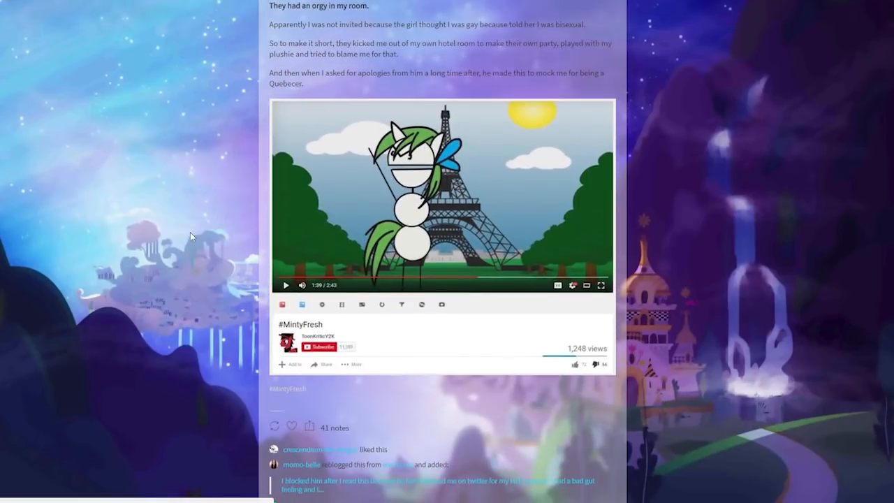
scroll("down", 3)
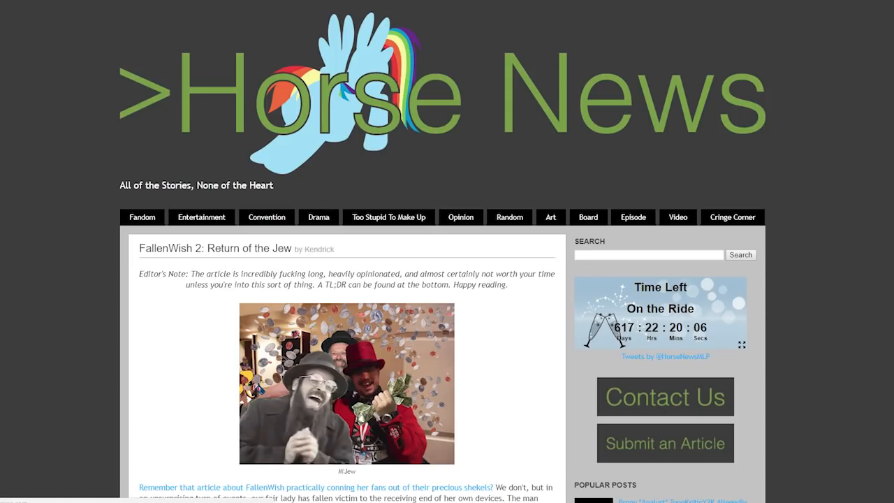
Step: Scroll the 'FallenWish 2' article through the PayPal 'glitch' explanation and chat log images
scroll("down", 3)
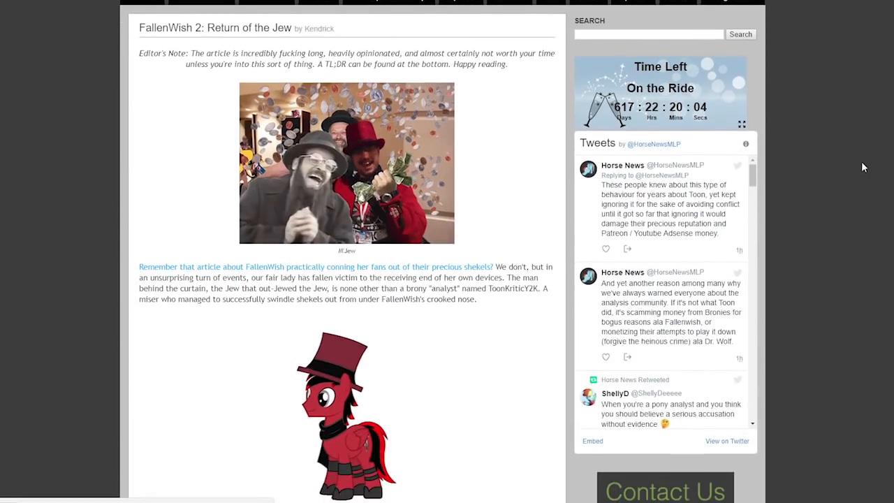
scroll("down", 3)
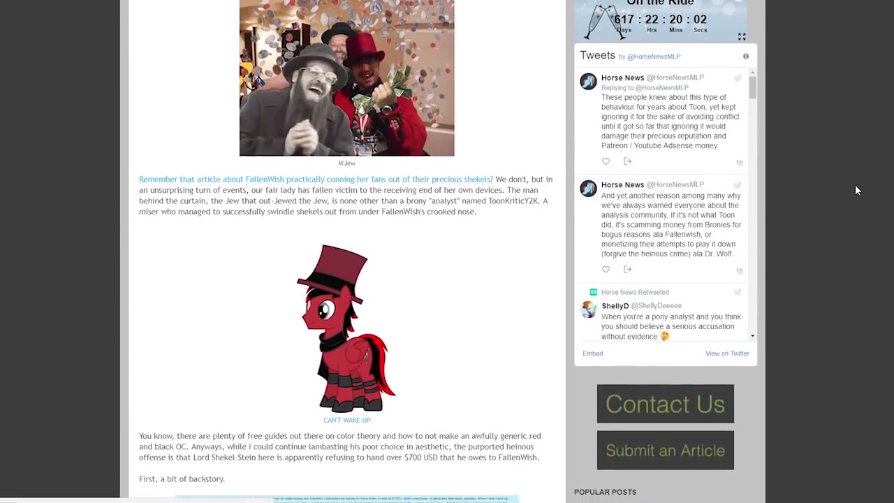
scroll("down", 3)
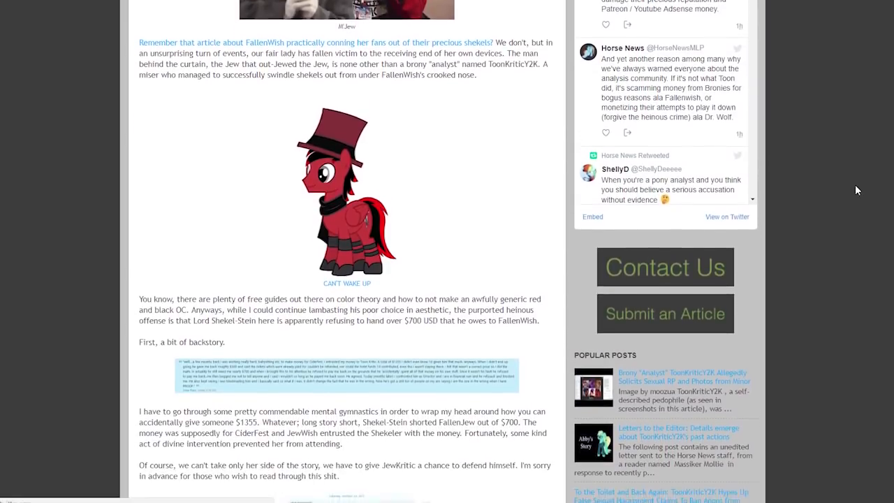
scroll("down", 3)
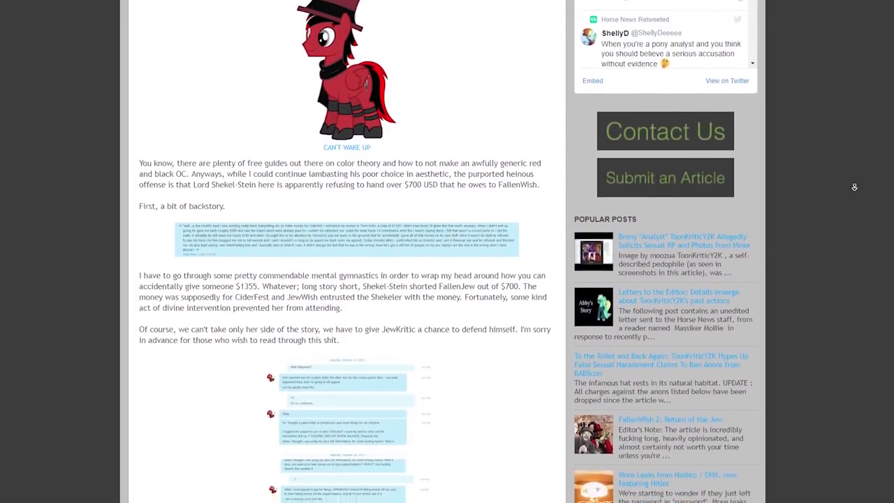
scroll("down", 3)
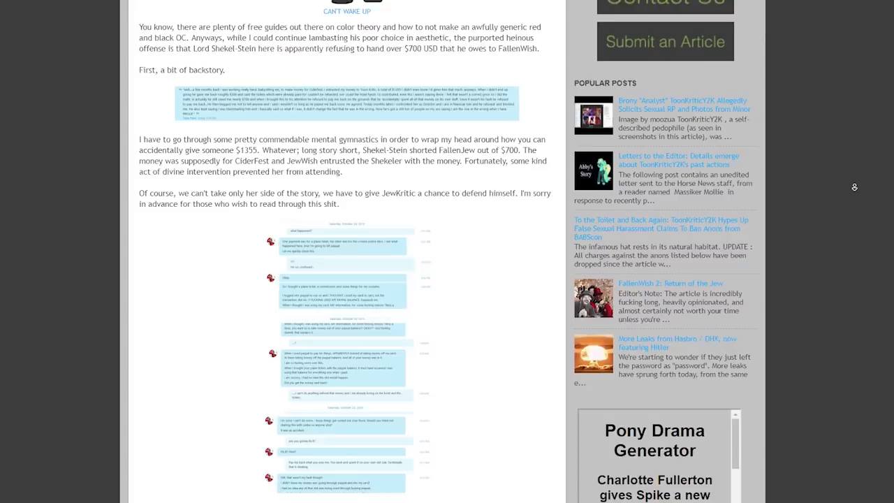
scroll("down", 3)
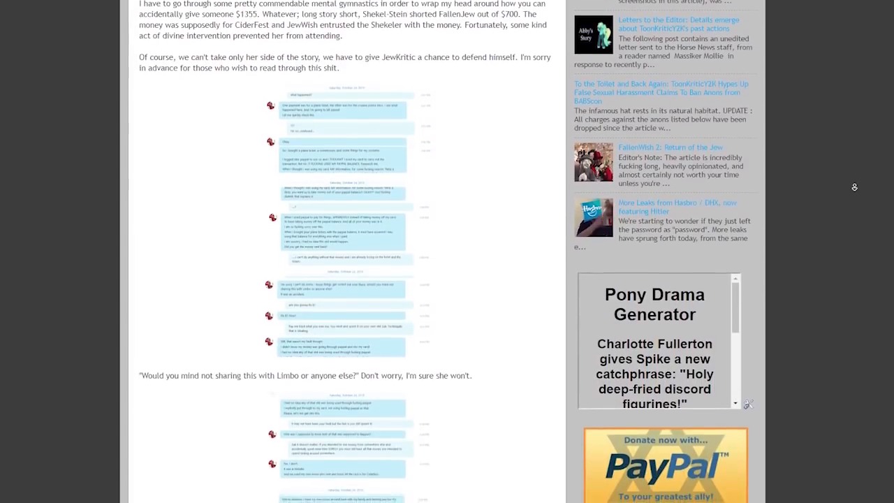
scroll("down", 3)
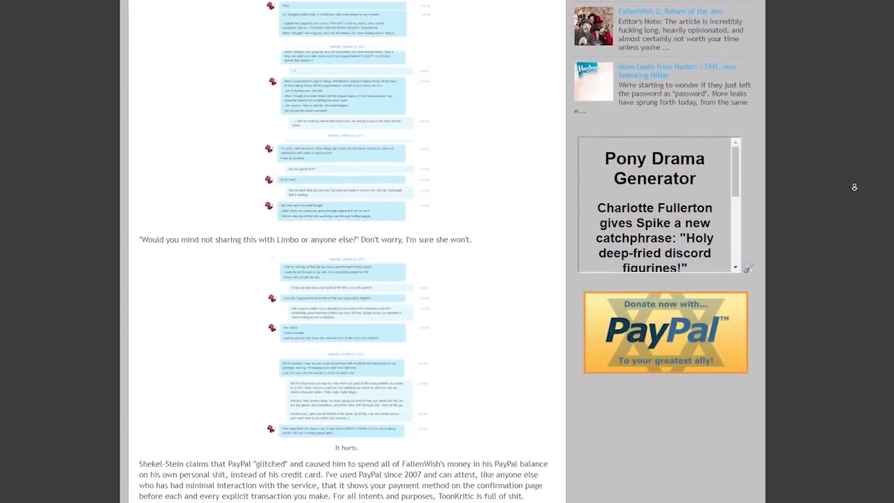
scroll("down", 3)
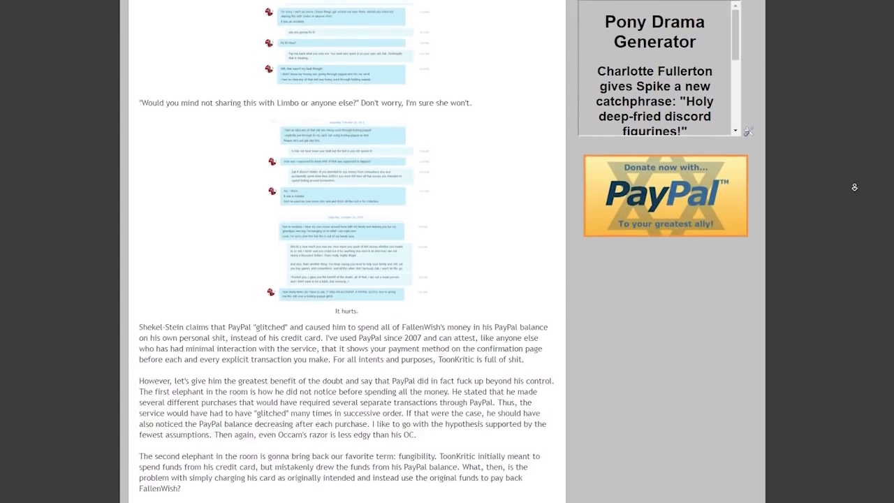
scroll("down", 3)
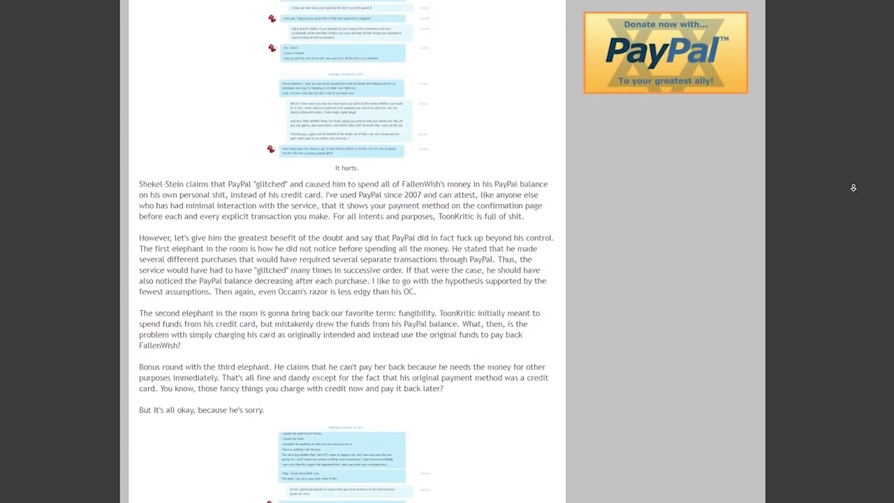
scroll("down", 3)
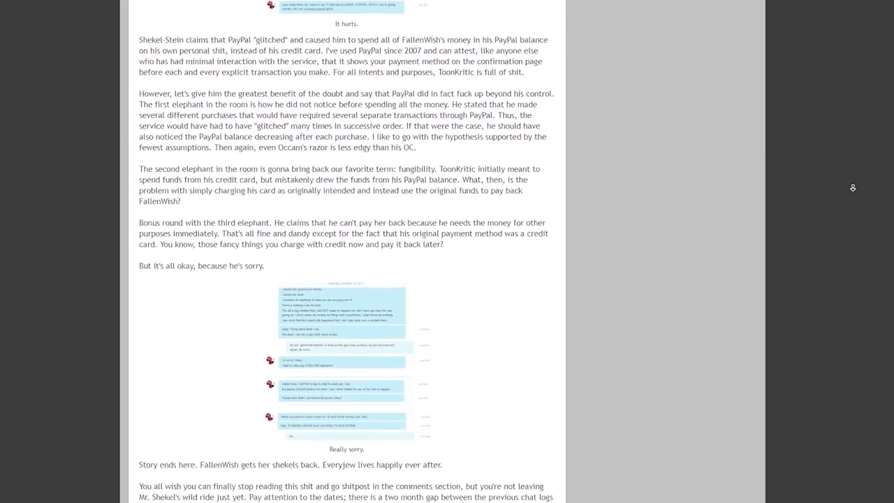
scroll("down", 3)
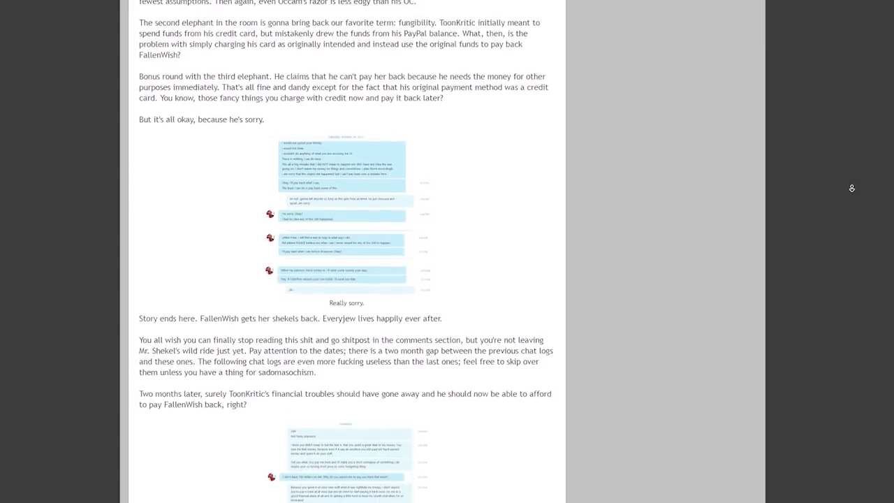
scroll("down", 3)
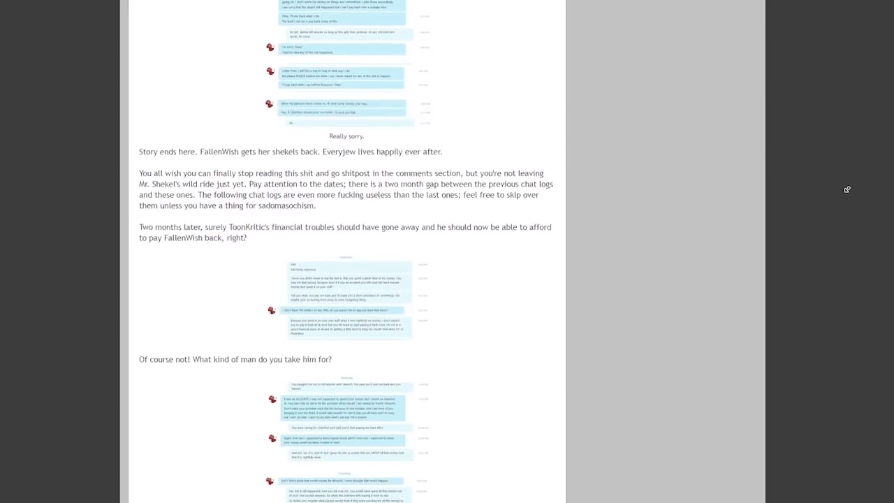
scroll("down", 3)
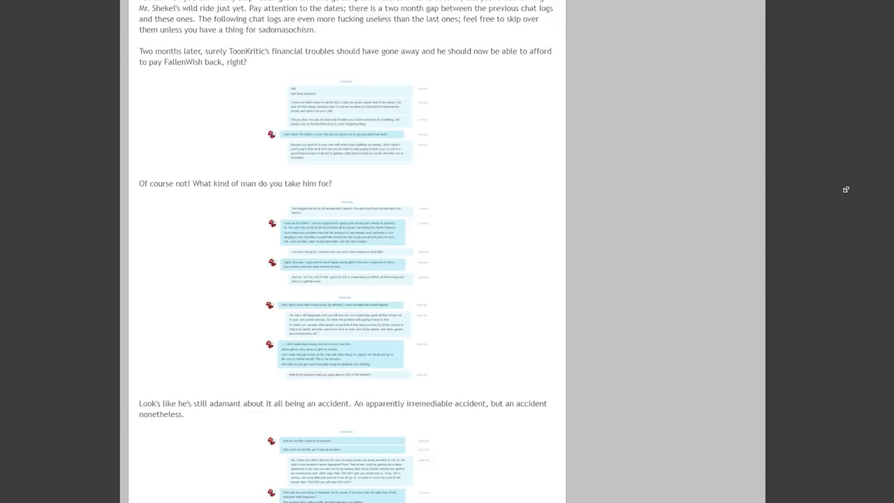
scroll("down", 3)
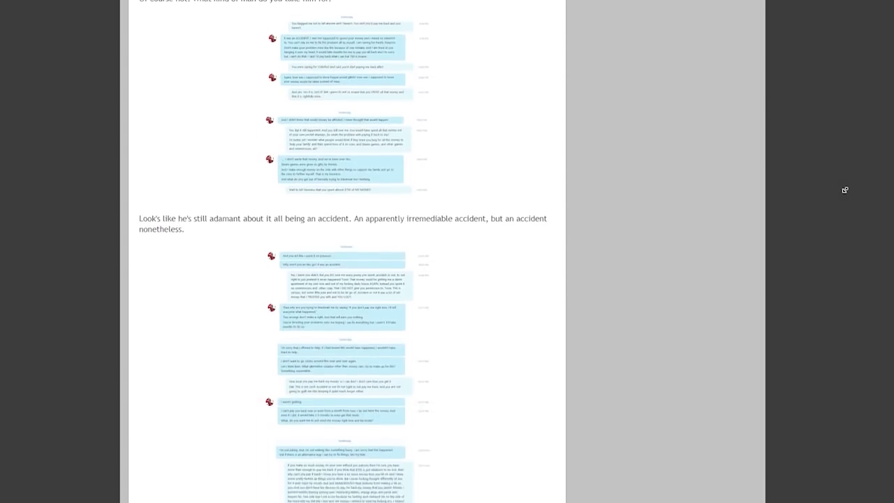
scroll("down", 3)
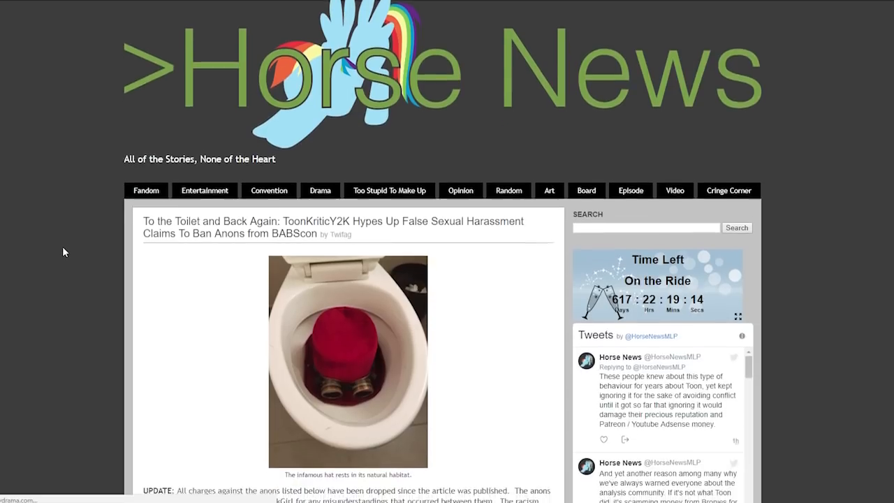
scroll("down", 3)
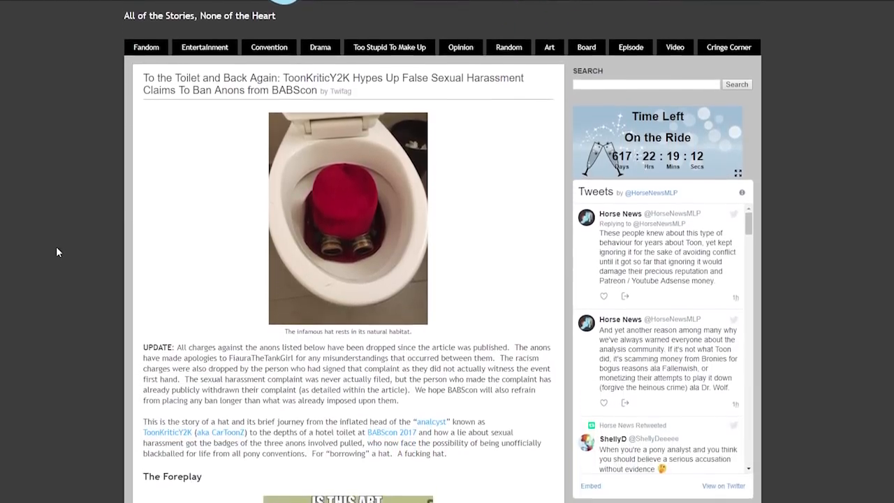
scroll("down", 3)
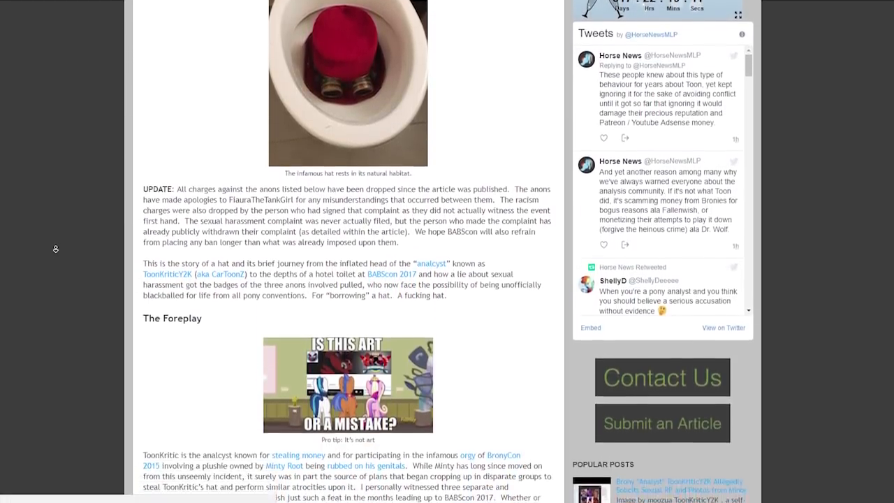
scroll("down", 3)
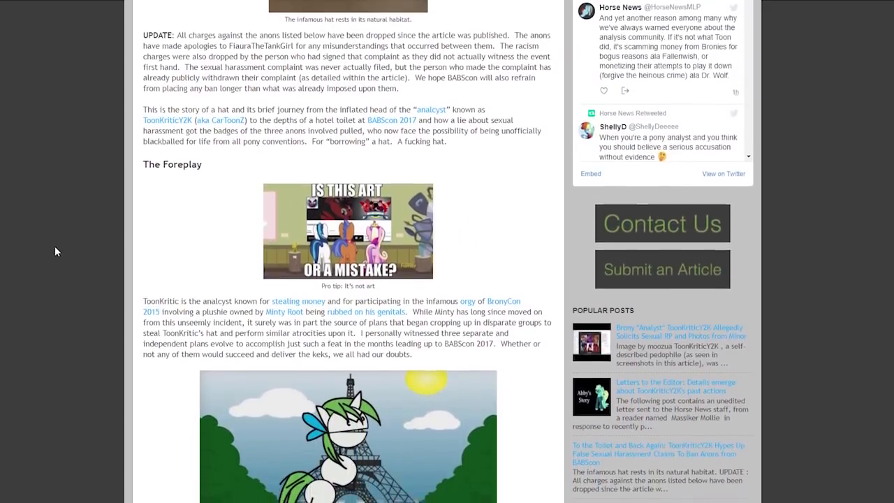
scroll("down", 3)
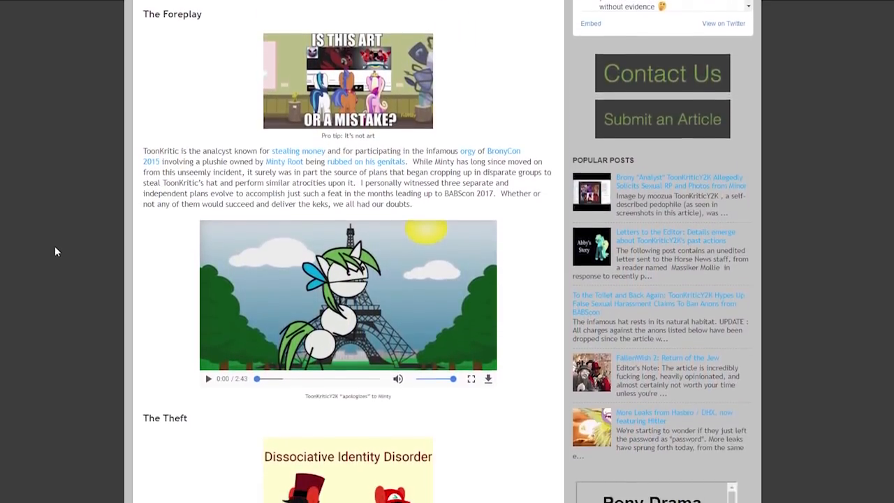
scroll("down", 3)
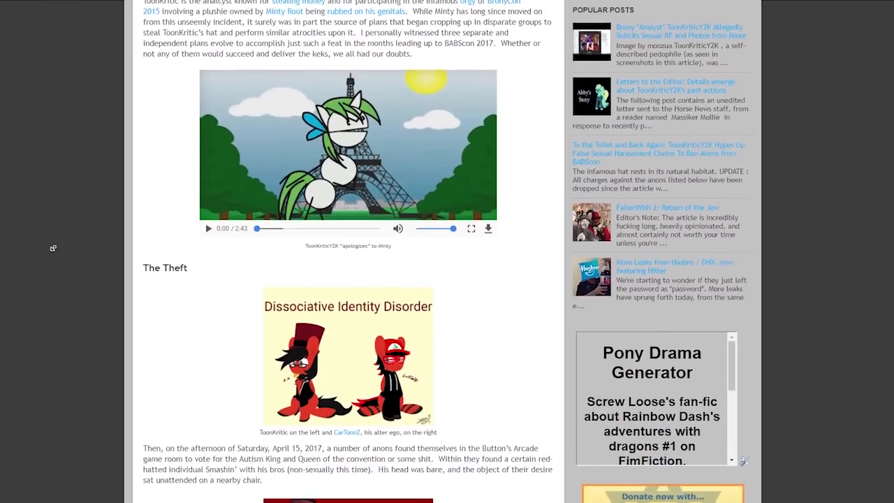
scroll("down", 3)
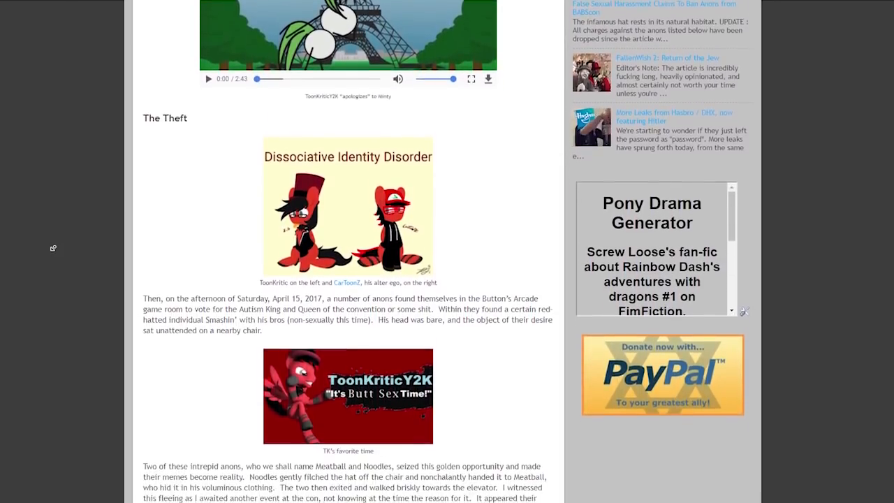
scroll("down", 3)
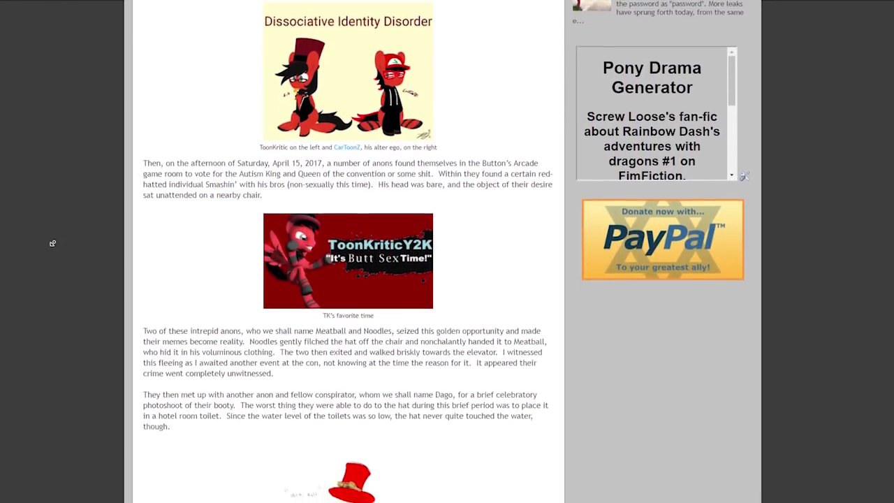
scroll("down", 3)
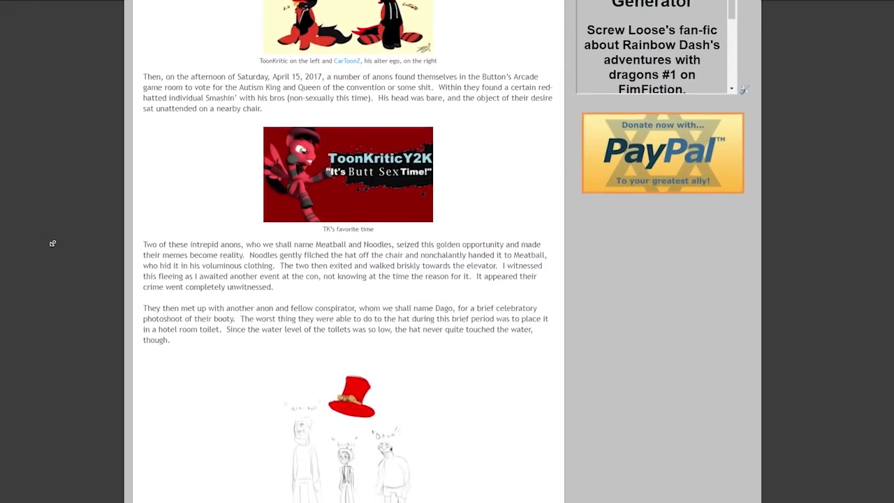
scroll("down", 3)
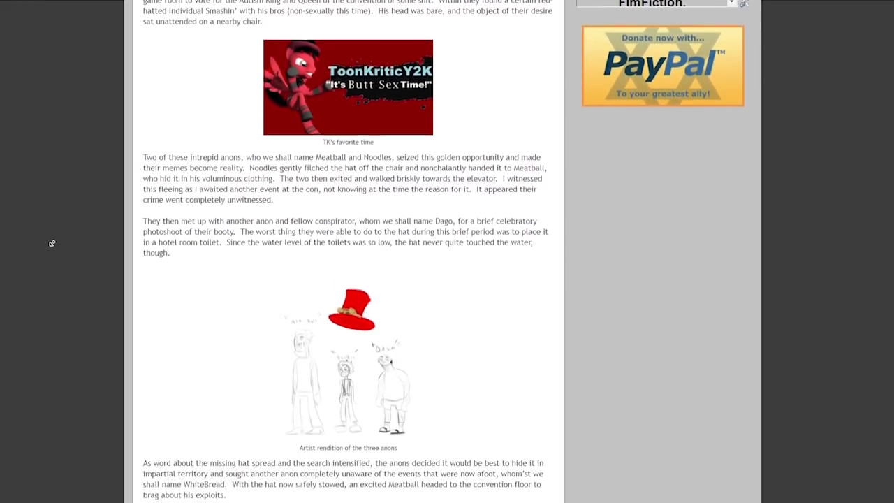
scroll("down", 3)
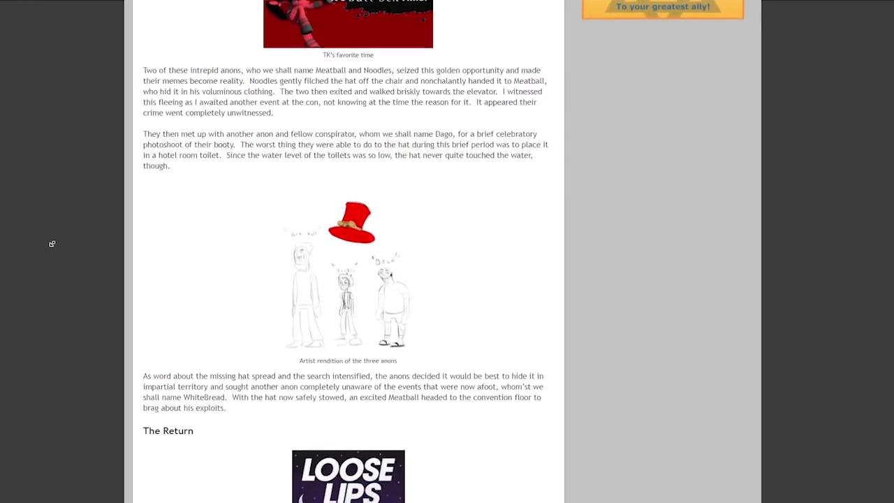
scroll("down", 3)
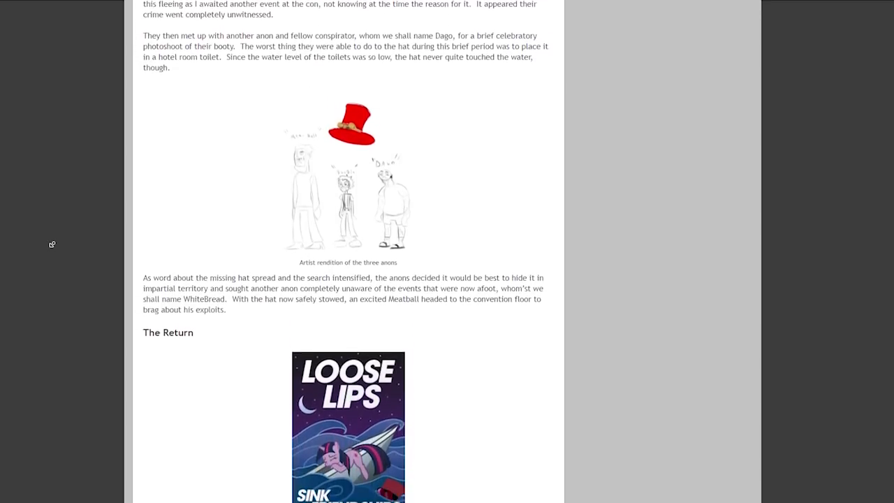
scroll("down", 3)
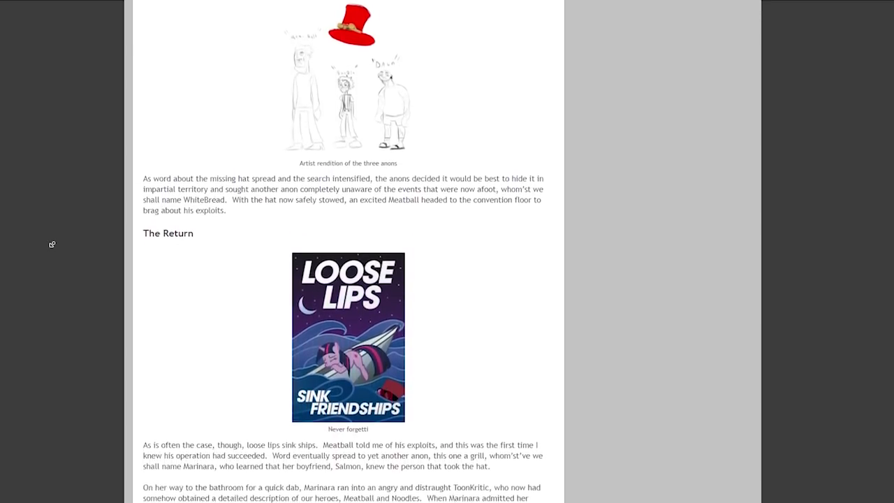
scroll("down", 3)
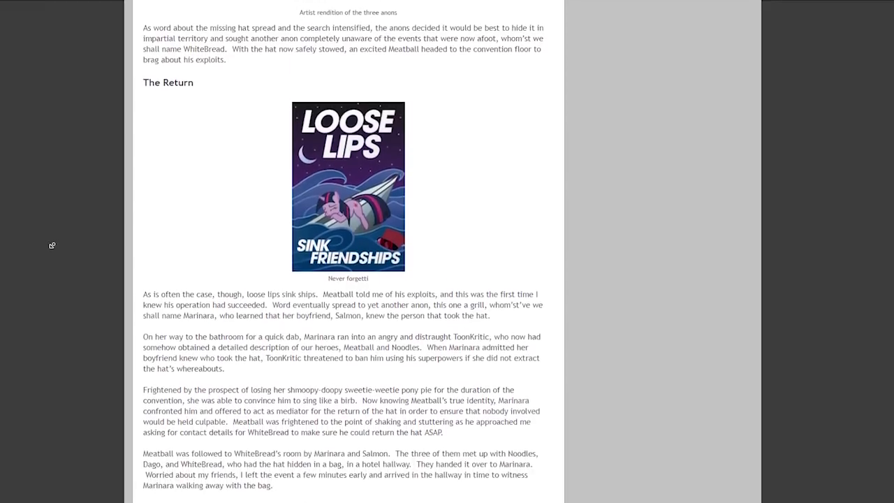
scroll("down", 3)
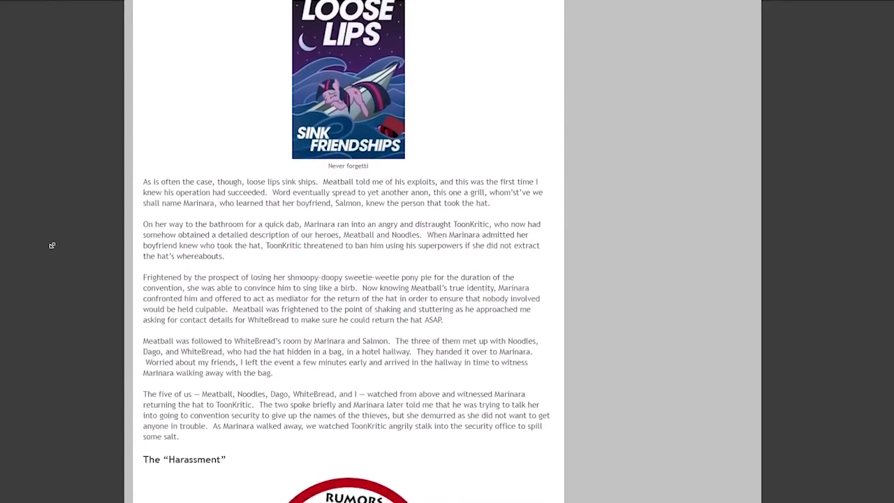
scroll("down", 3)
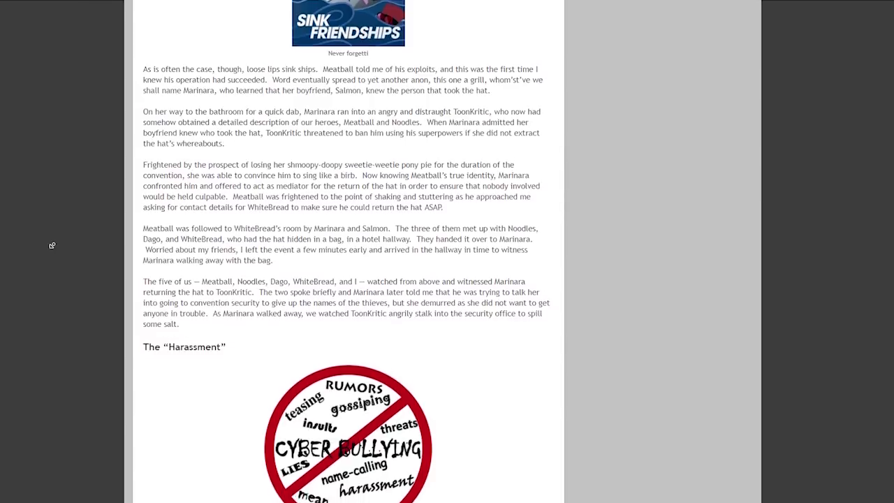
scroll("down", 3)
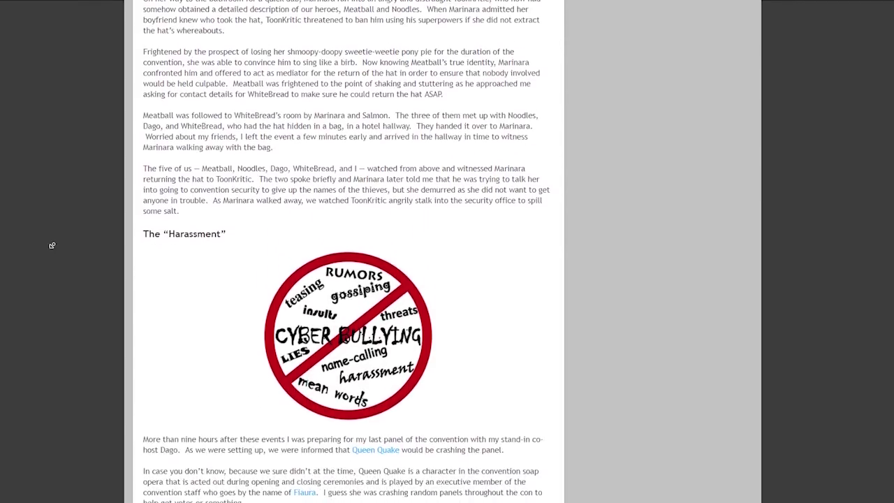
scroll("down", 3)
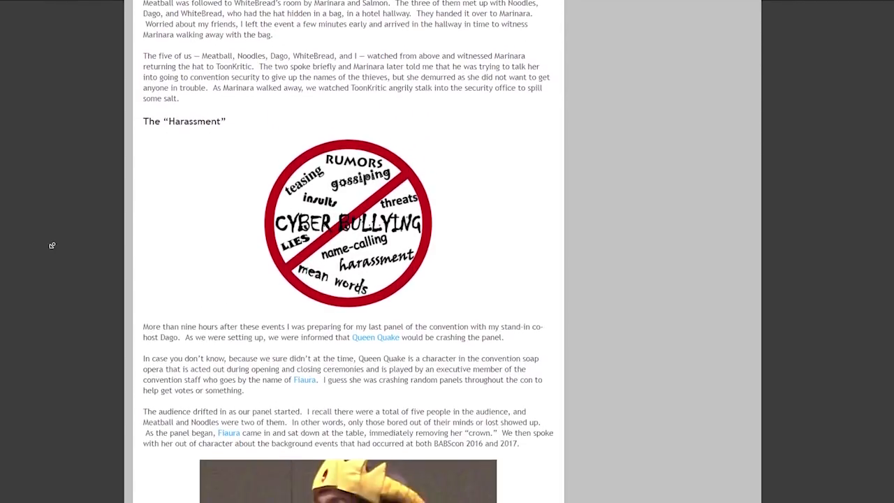
scroll("down", 3)
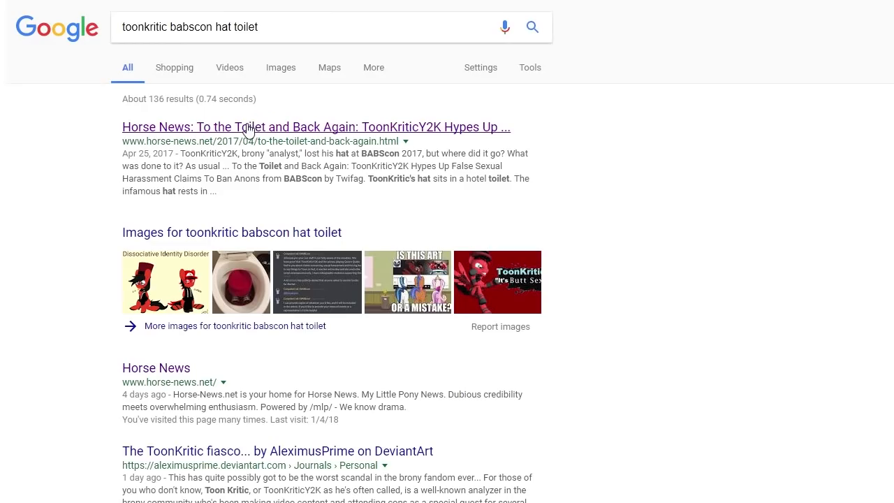
Step: Open the top Horse News search result about the hat
left_click(316, 127)
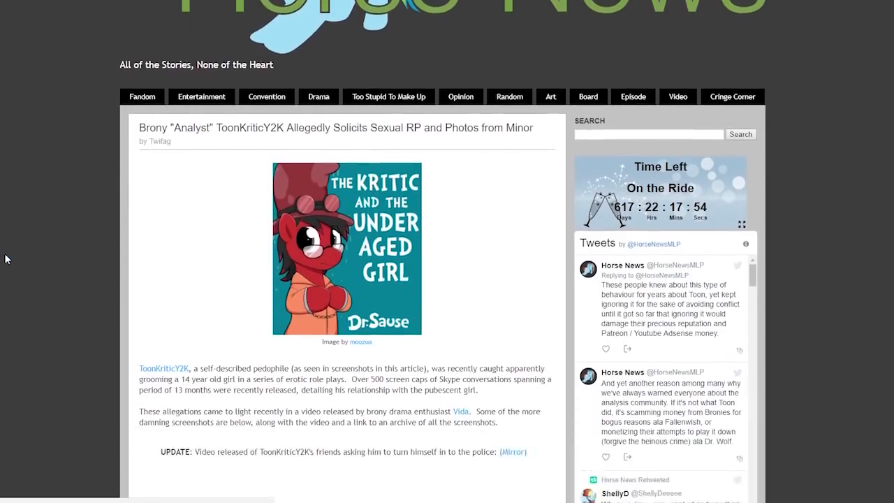
scroll("down", 3)
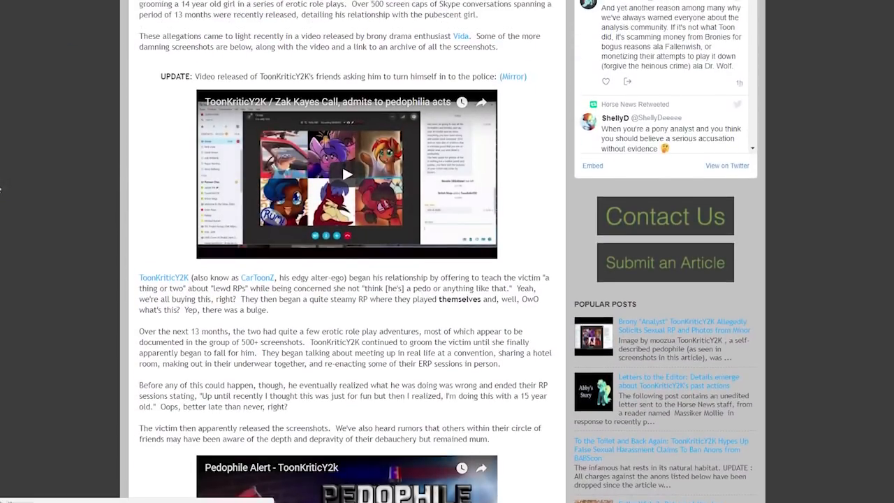
scroll("down", 3)
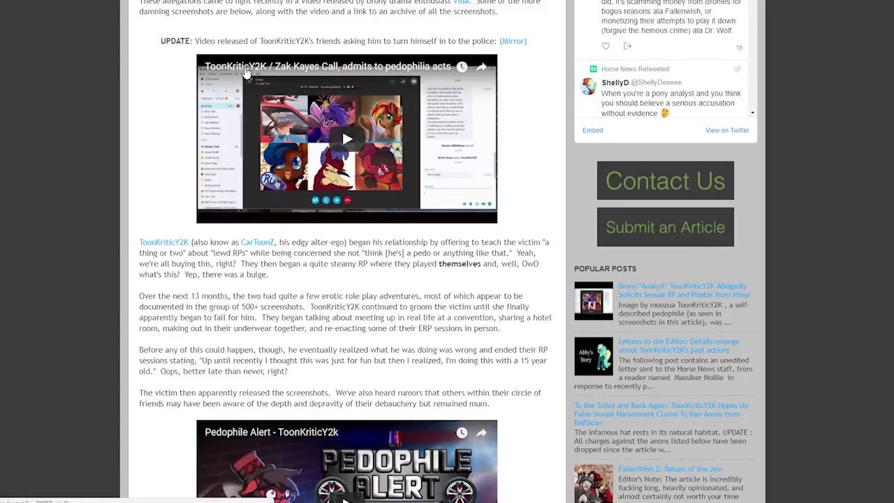
mouse_move(124, 196)
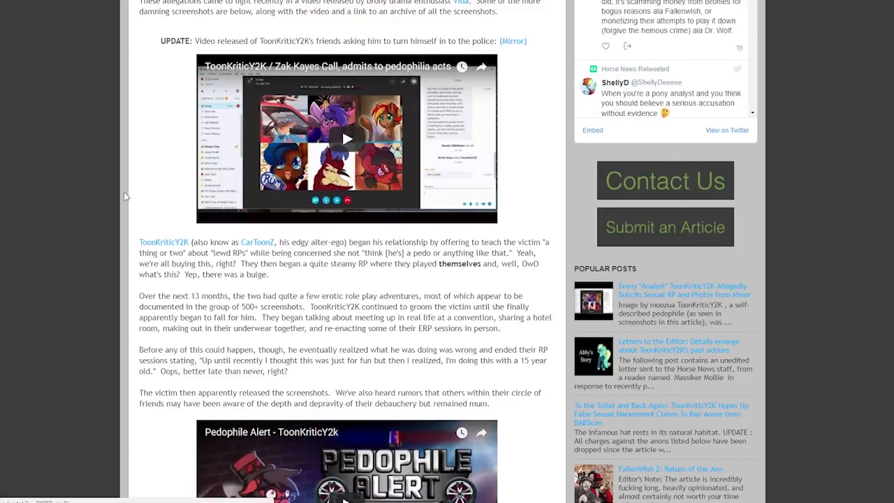
scroll("up", 3)
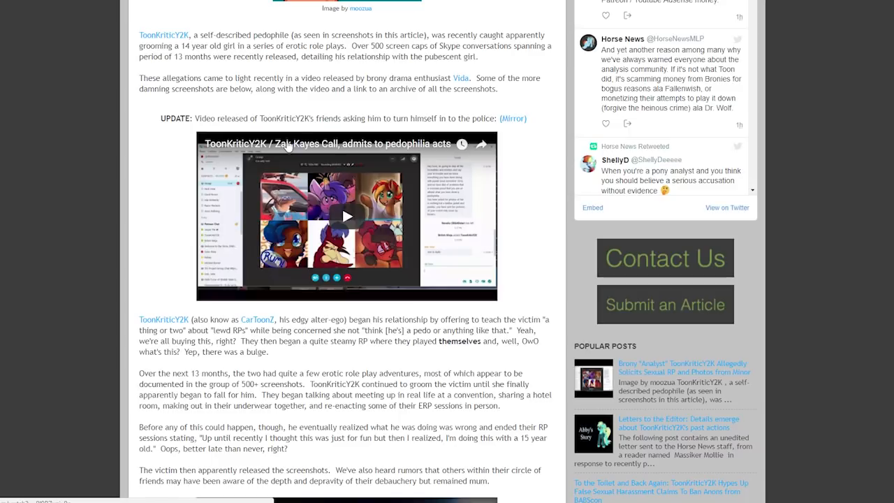
mouse_move(59, 200)
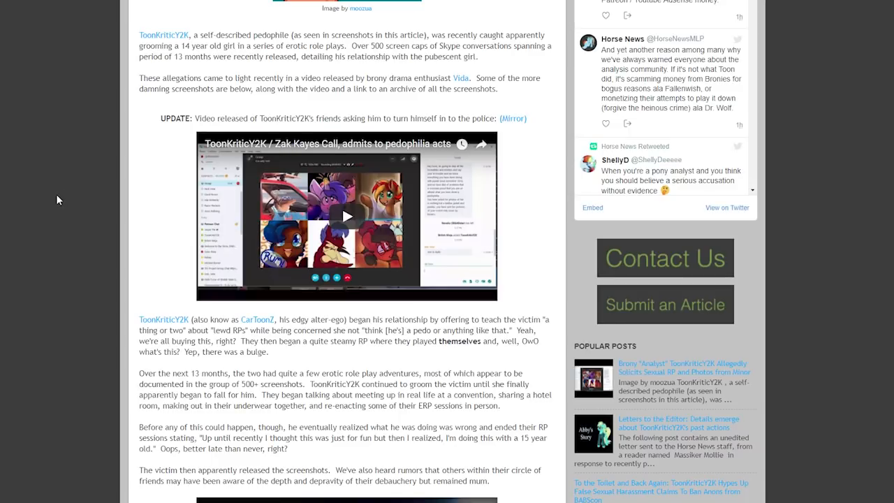
scroll("down", 3)
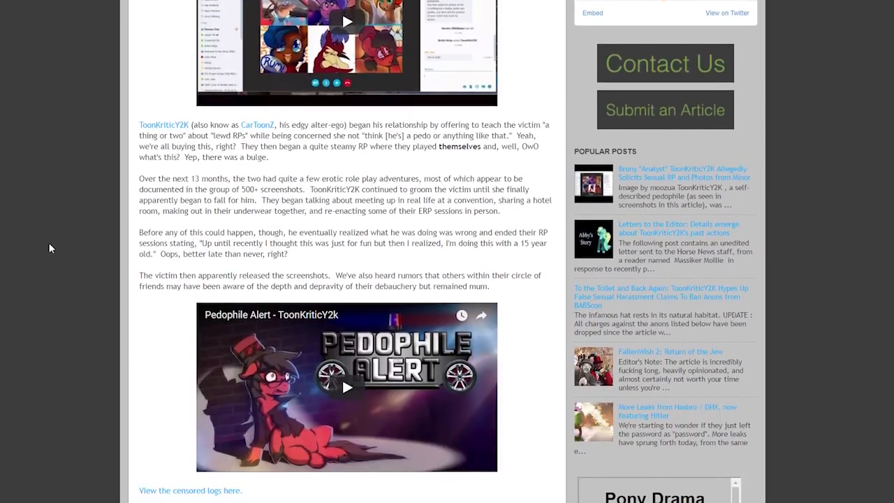
scroll("down", 3)
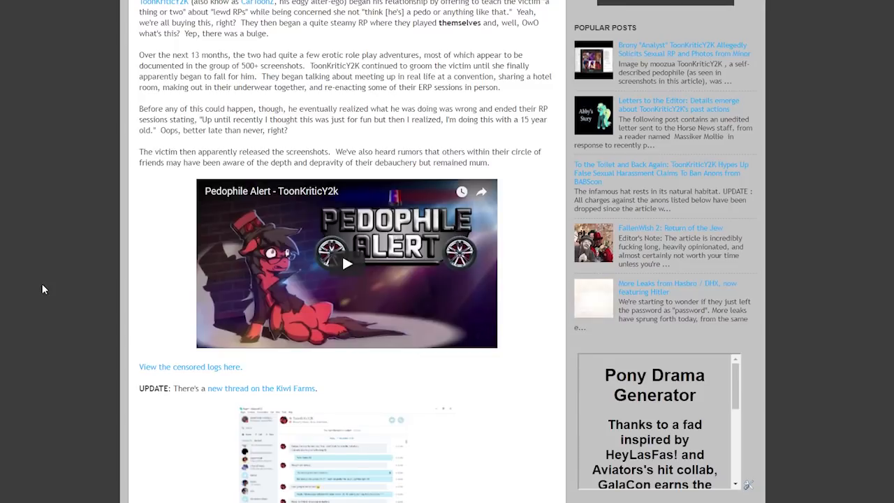
scroll("down", 3)
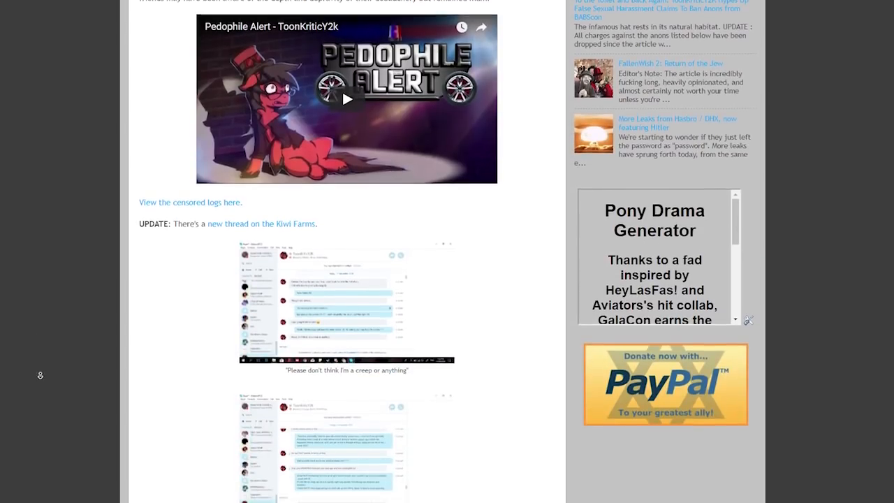
scroll("down", 3)
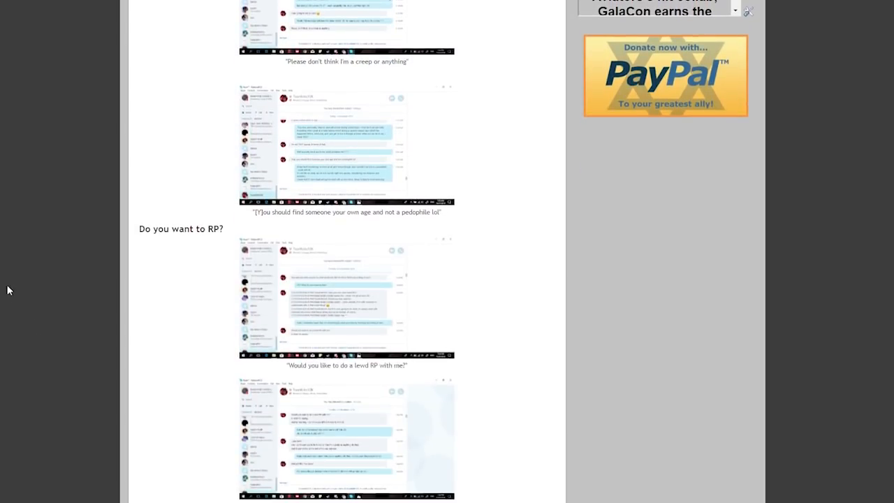
scroll("down", 3)
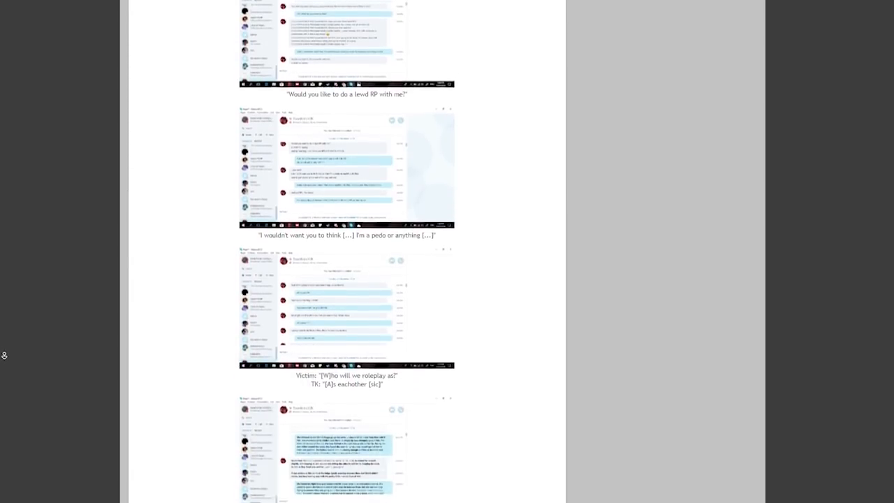
scroll("down", 3)
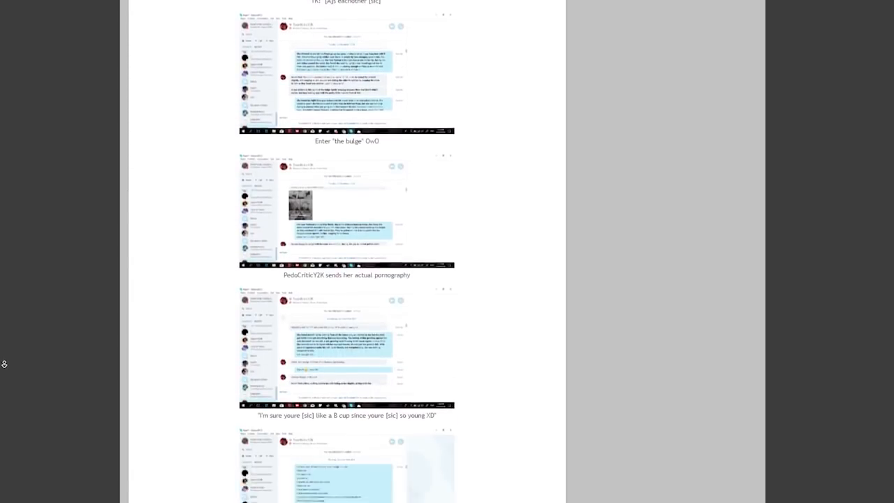
scroll("down", 3)
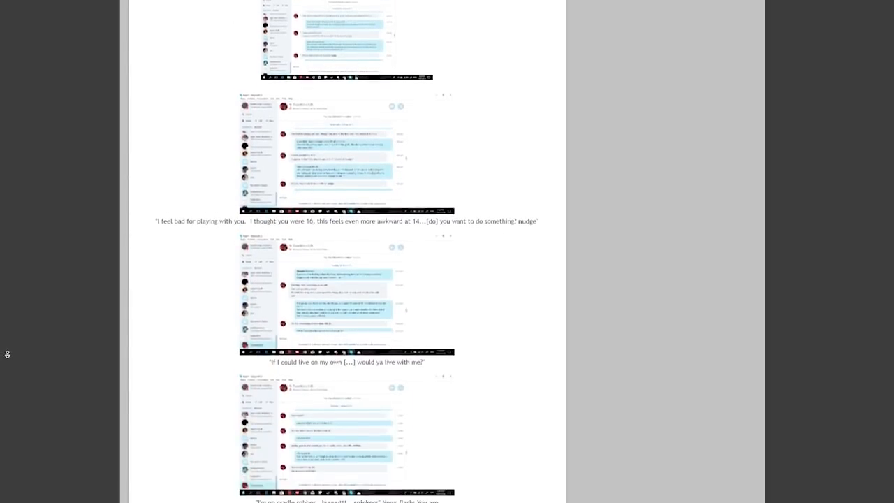